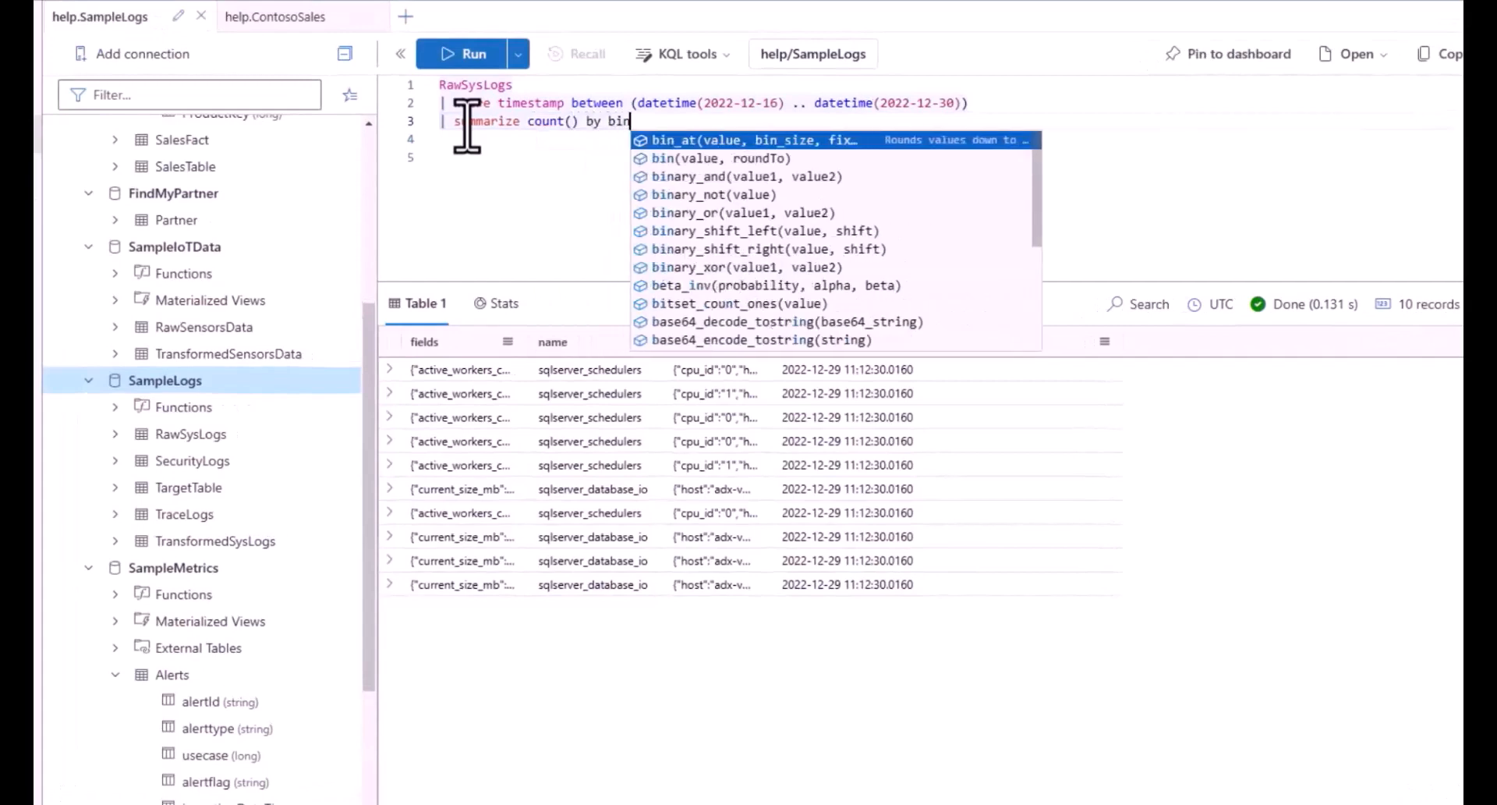
Complete the query to summarize by bin(timestamp, 1h) and render a timechart, then run it.
type("(timestamp,")
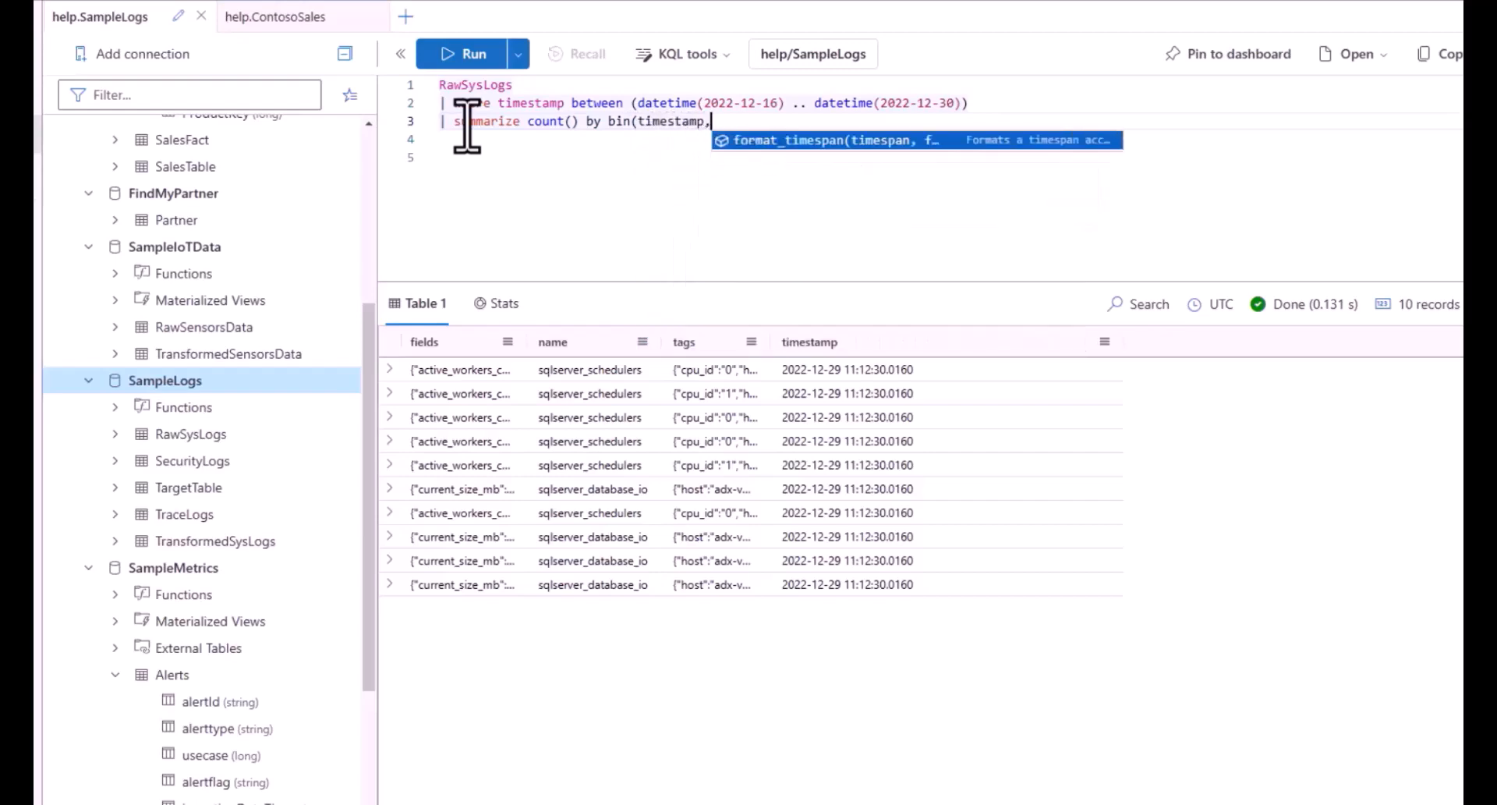
type("1h")
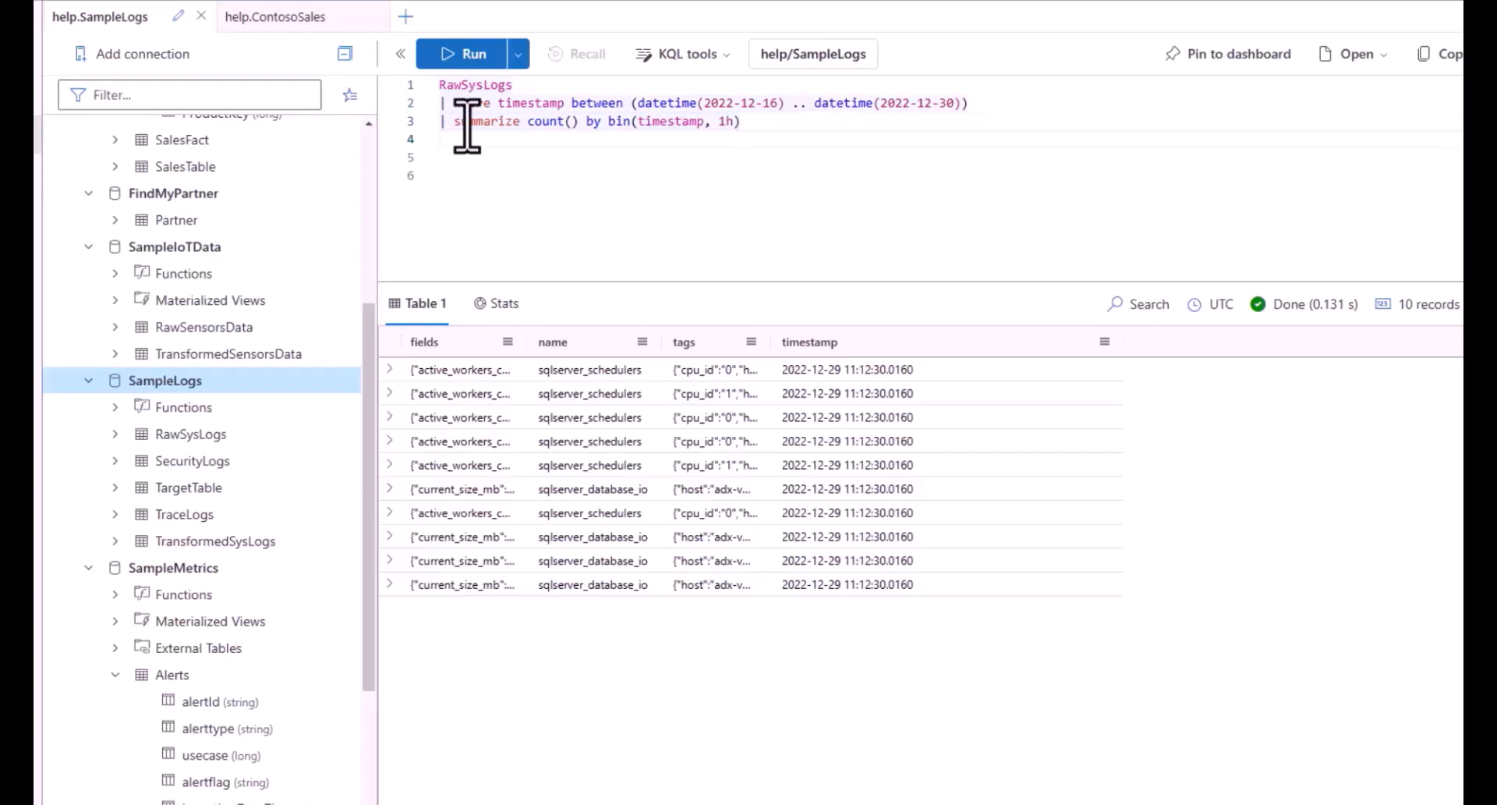
type("render timechart")
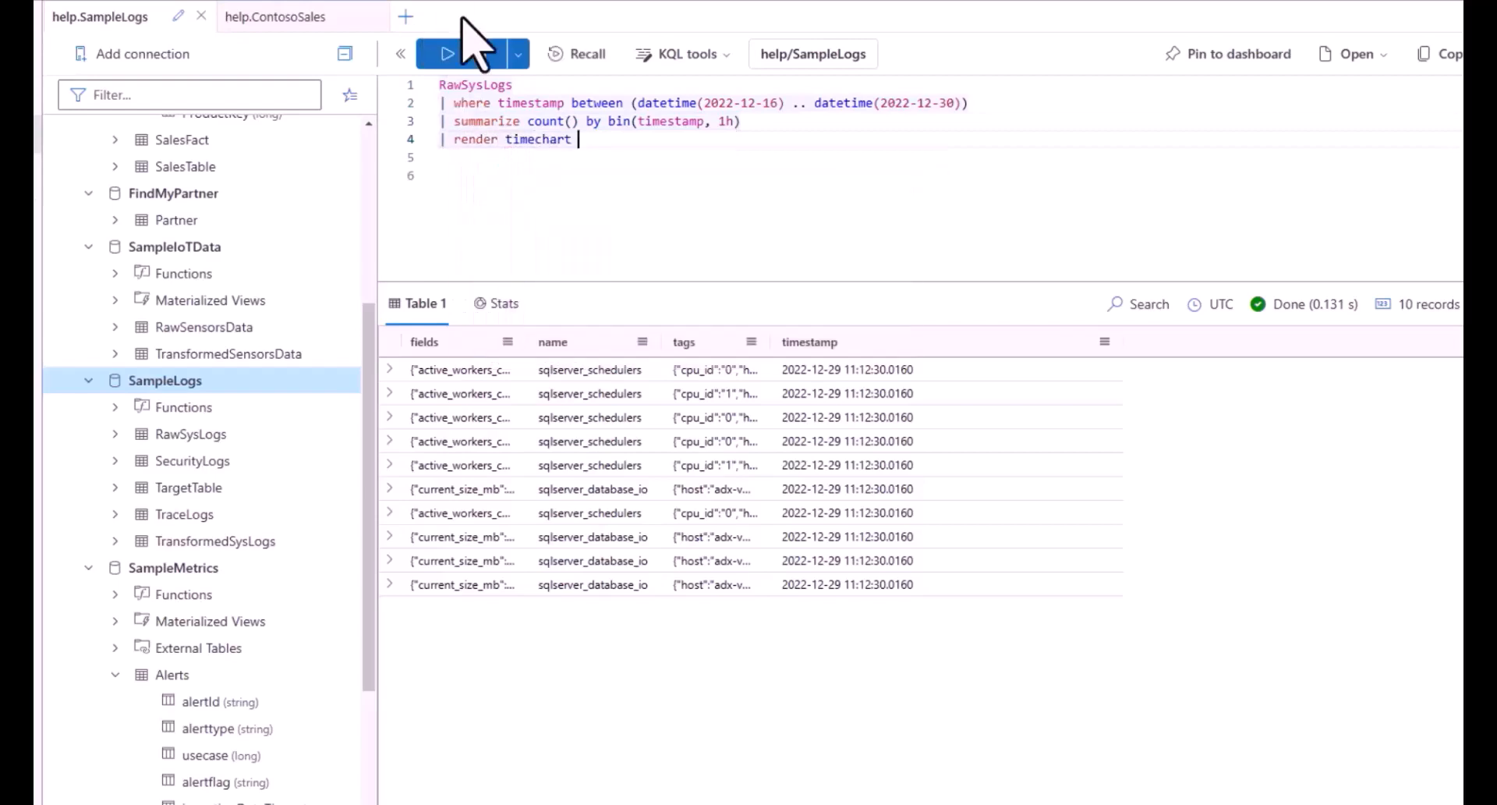
left_click(448, 53)
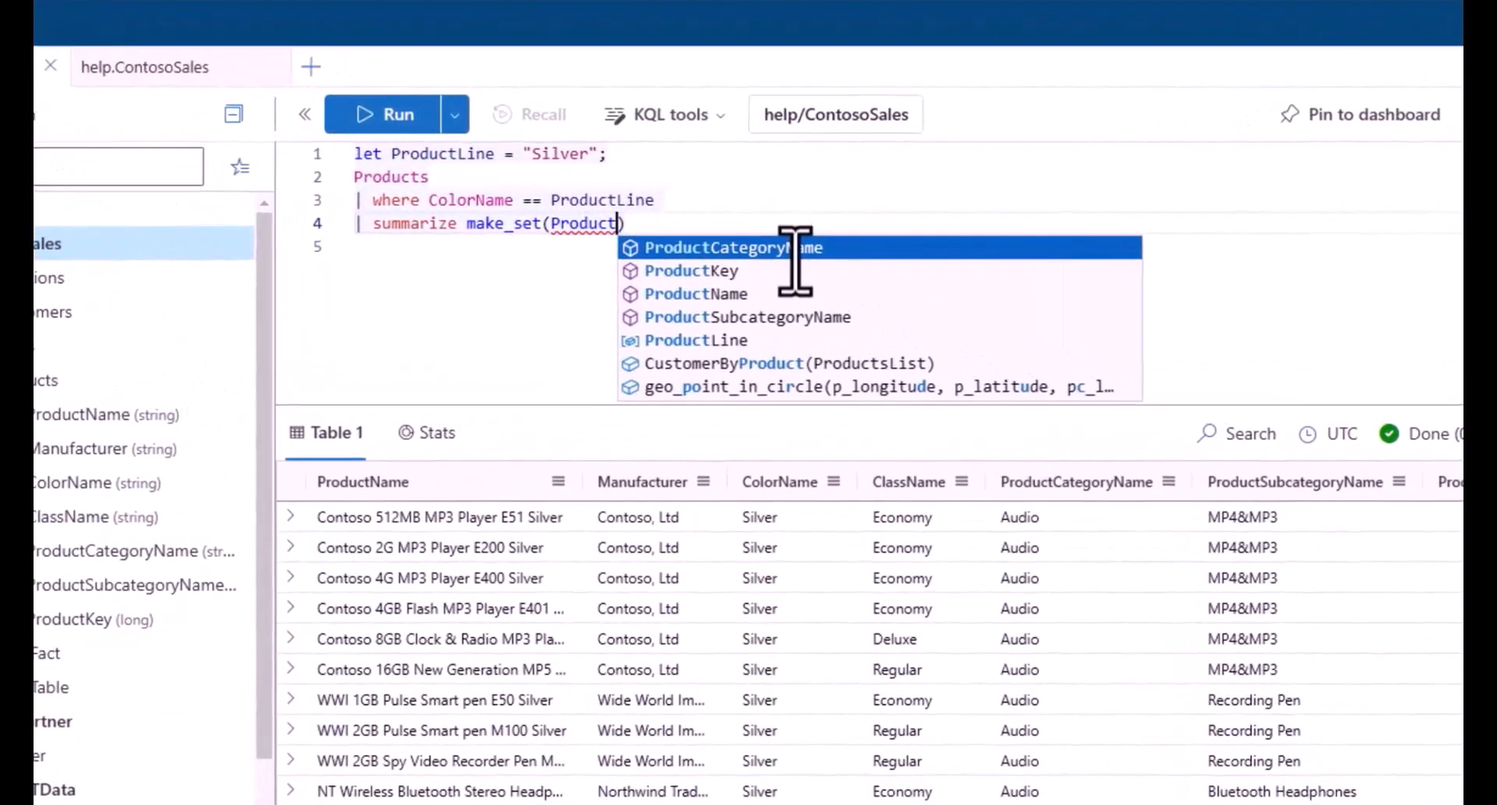
Write the make_set(ProductCategoryName) by-clause query and expand the help cluster's databases.
left_click(718, 248)
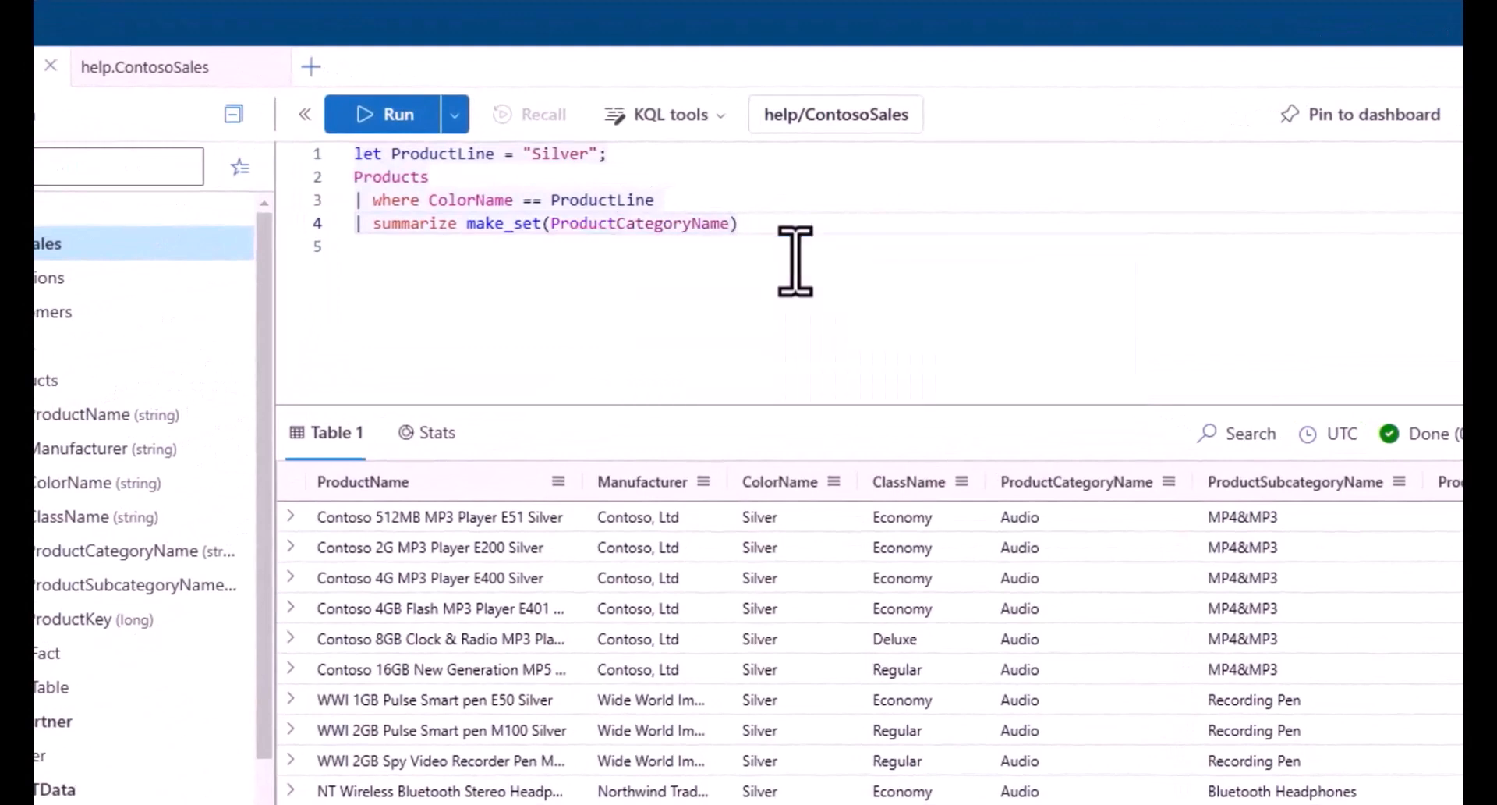
type("b")
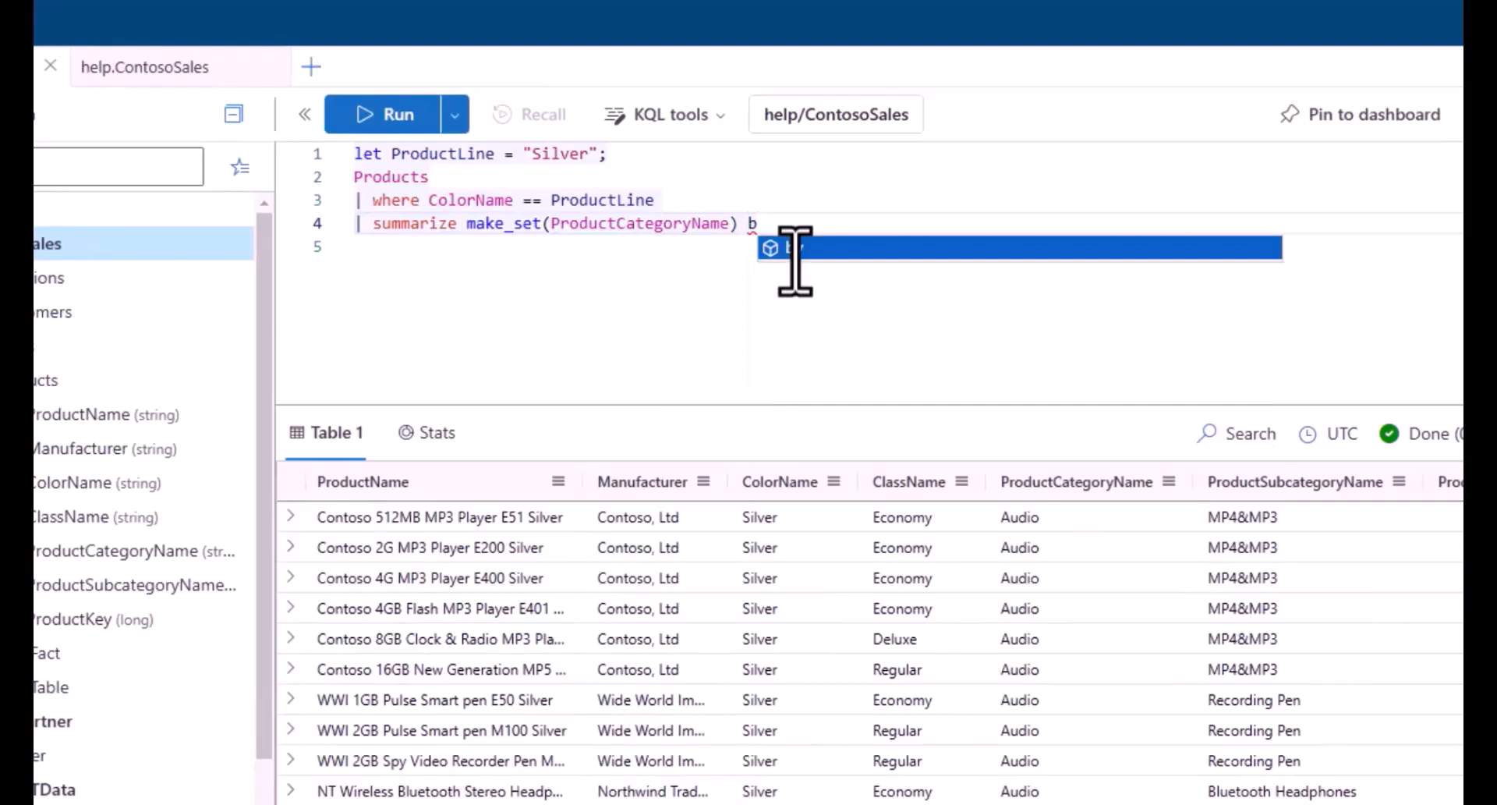
type("y")
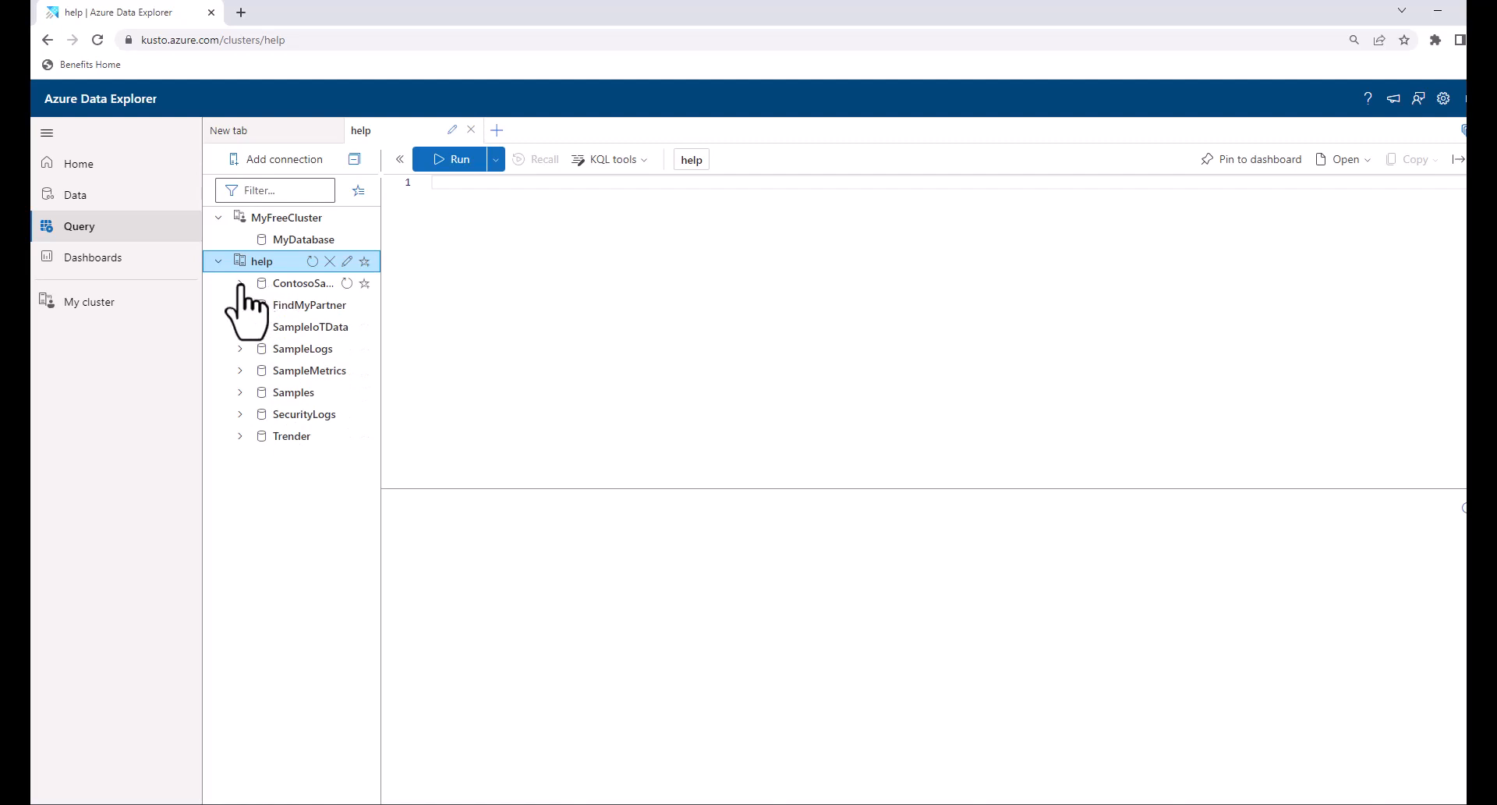
Expand the ContosoSales database to list its tables.
left_click(302, 283)
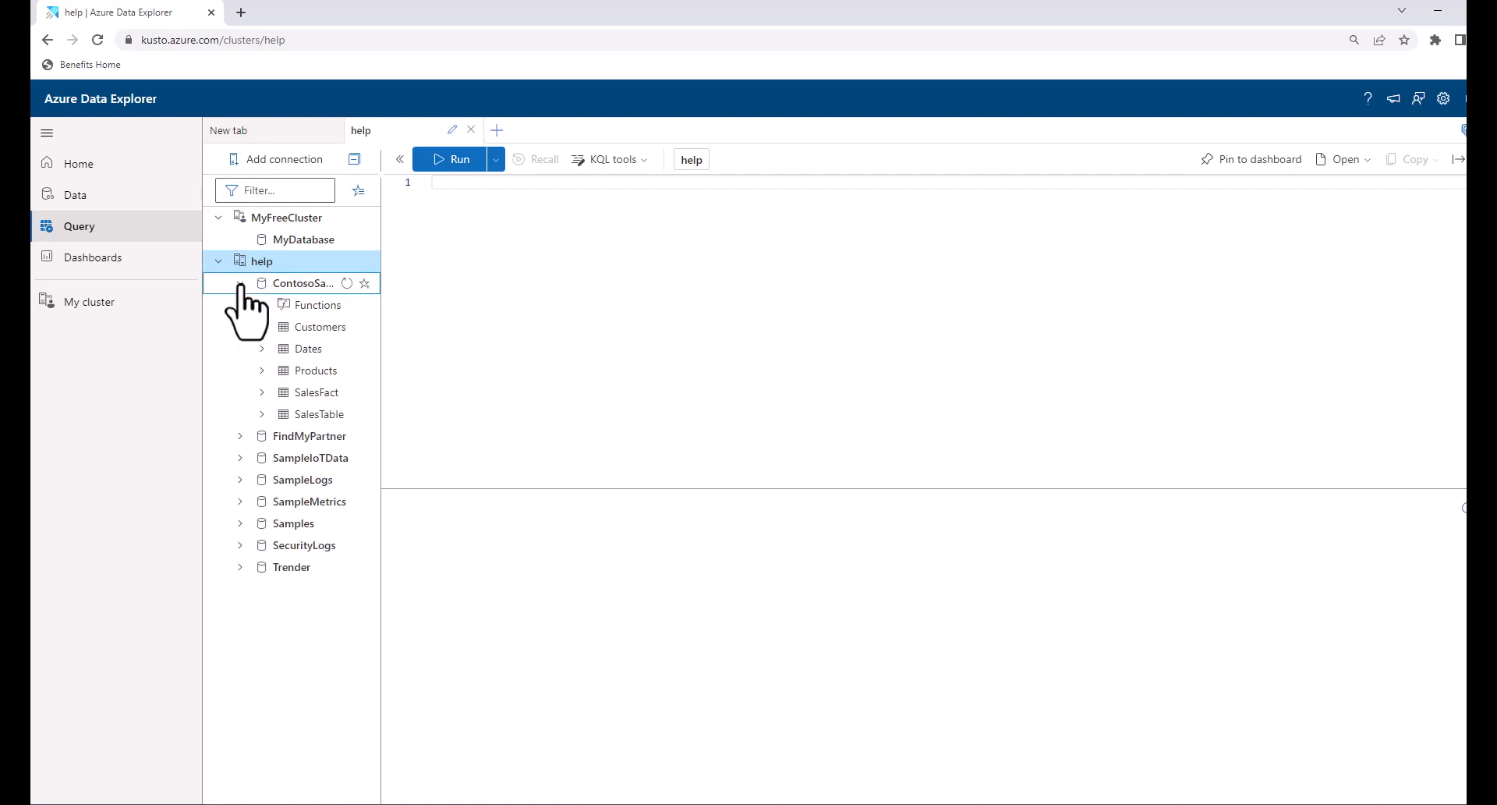
left_click(304, 282)
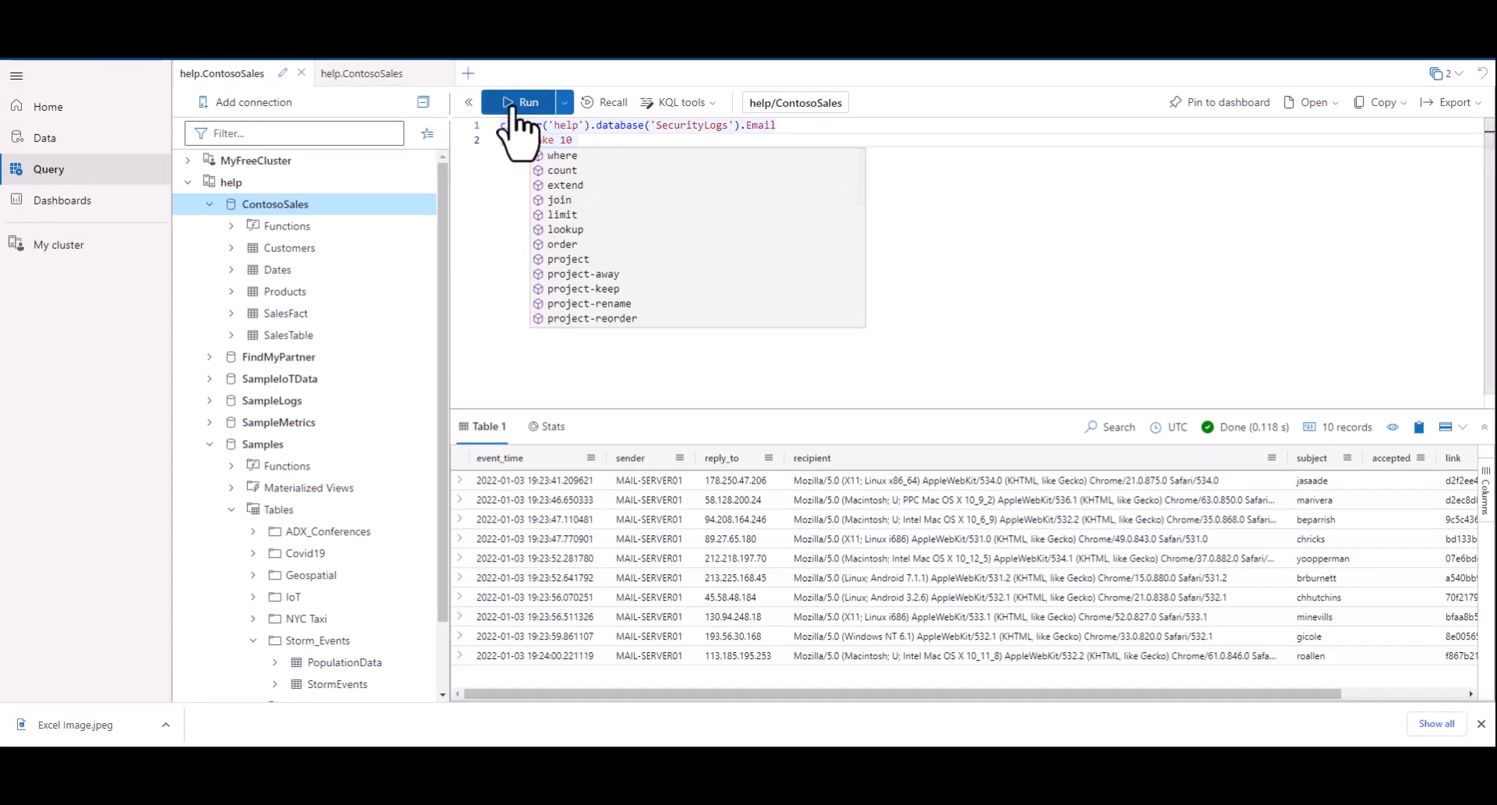
Run the SecurityLogs Email take 10 query returning ten email records.
left_click(525, 140)
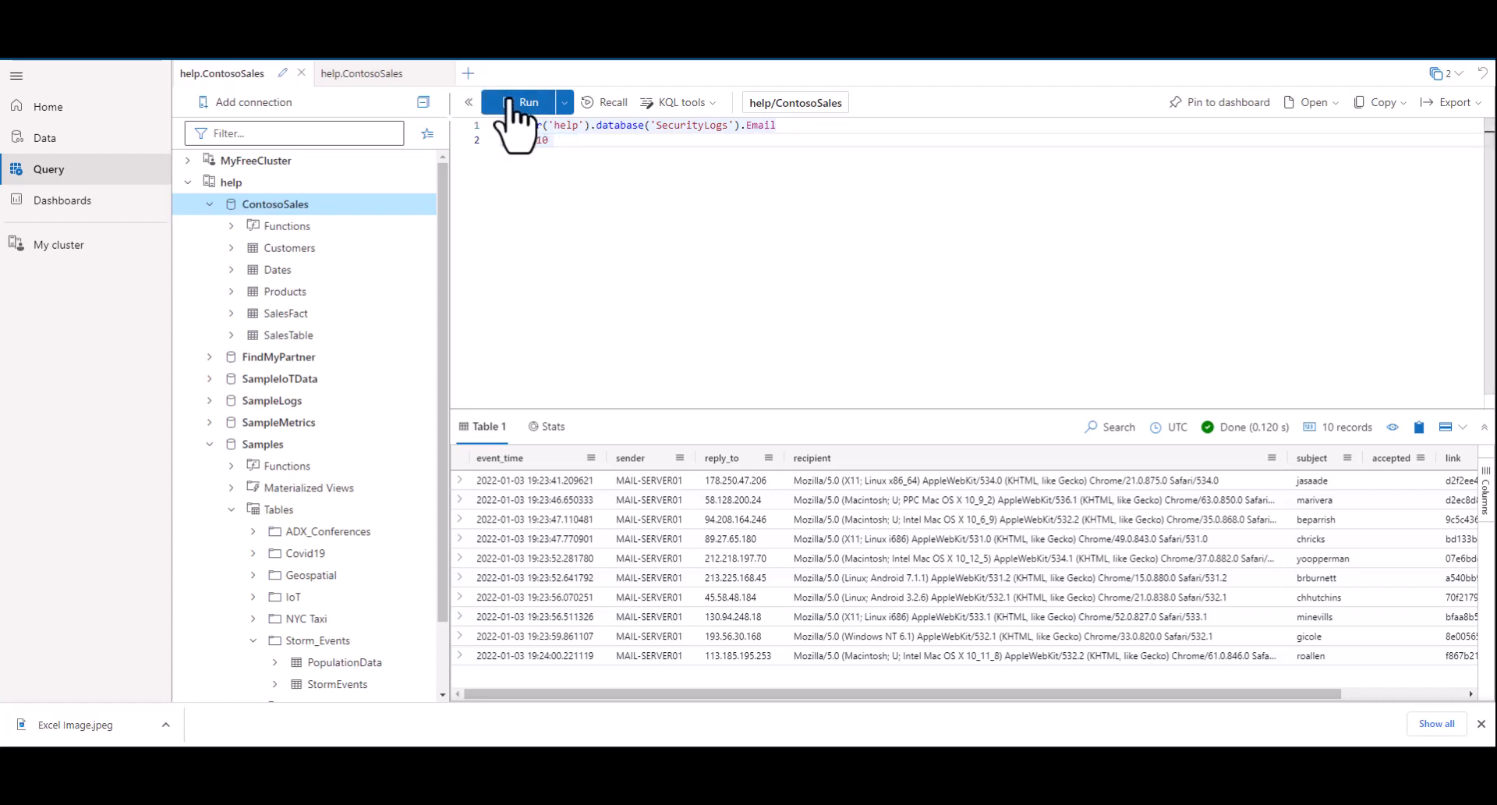
mouse_move(658, 262)
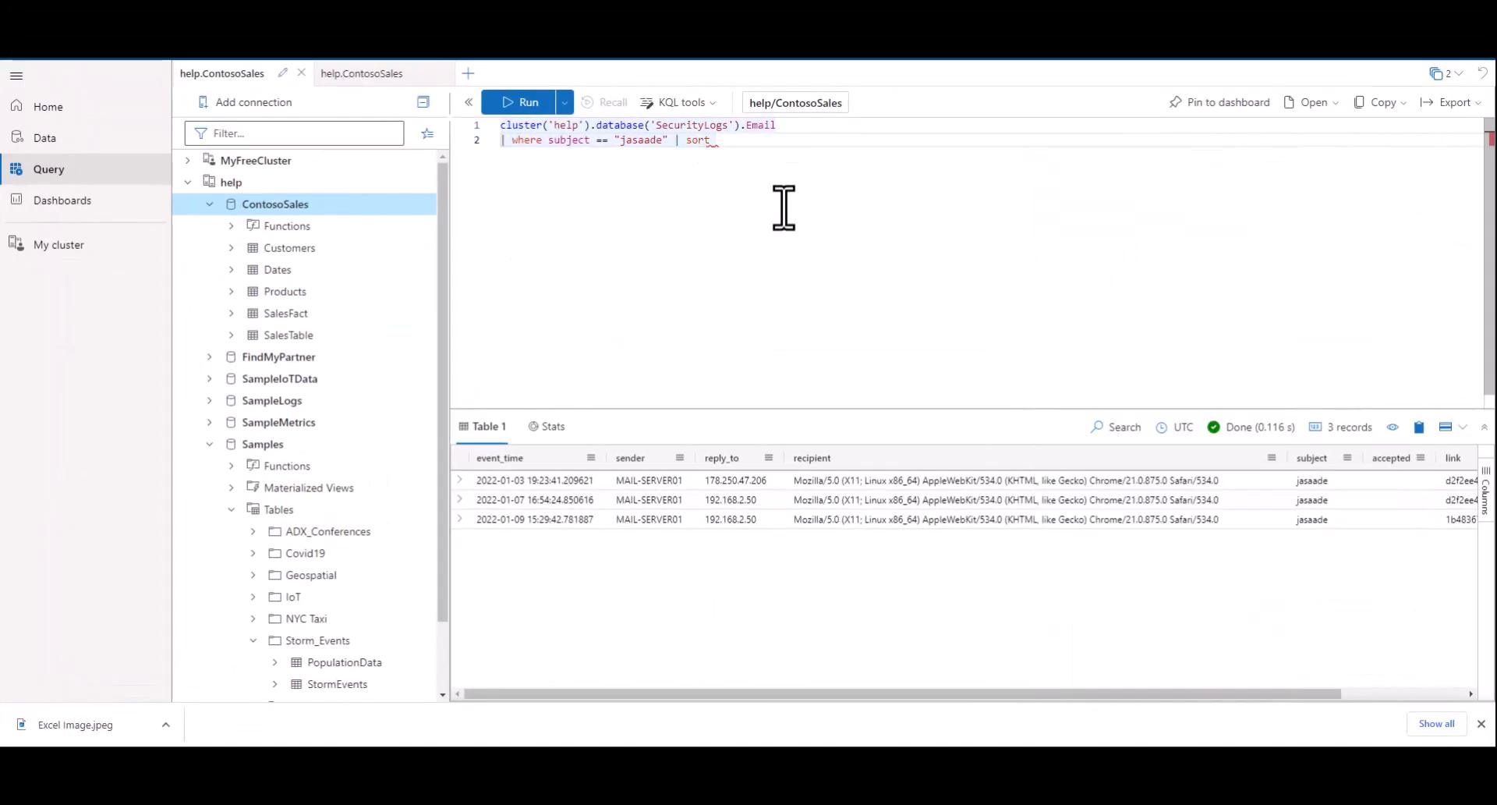
Sort the Email query by event_time ascending, run it, and put each operator on its own line.
type("by")
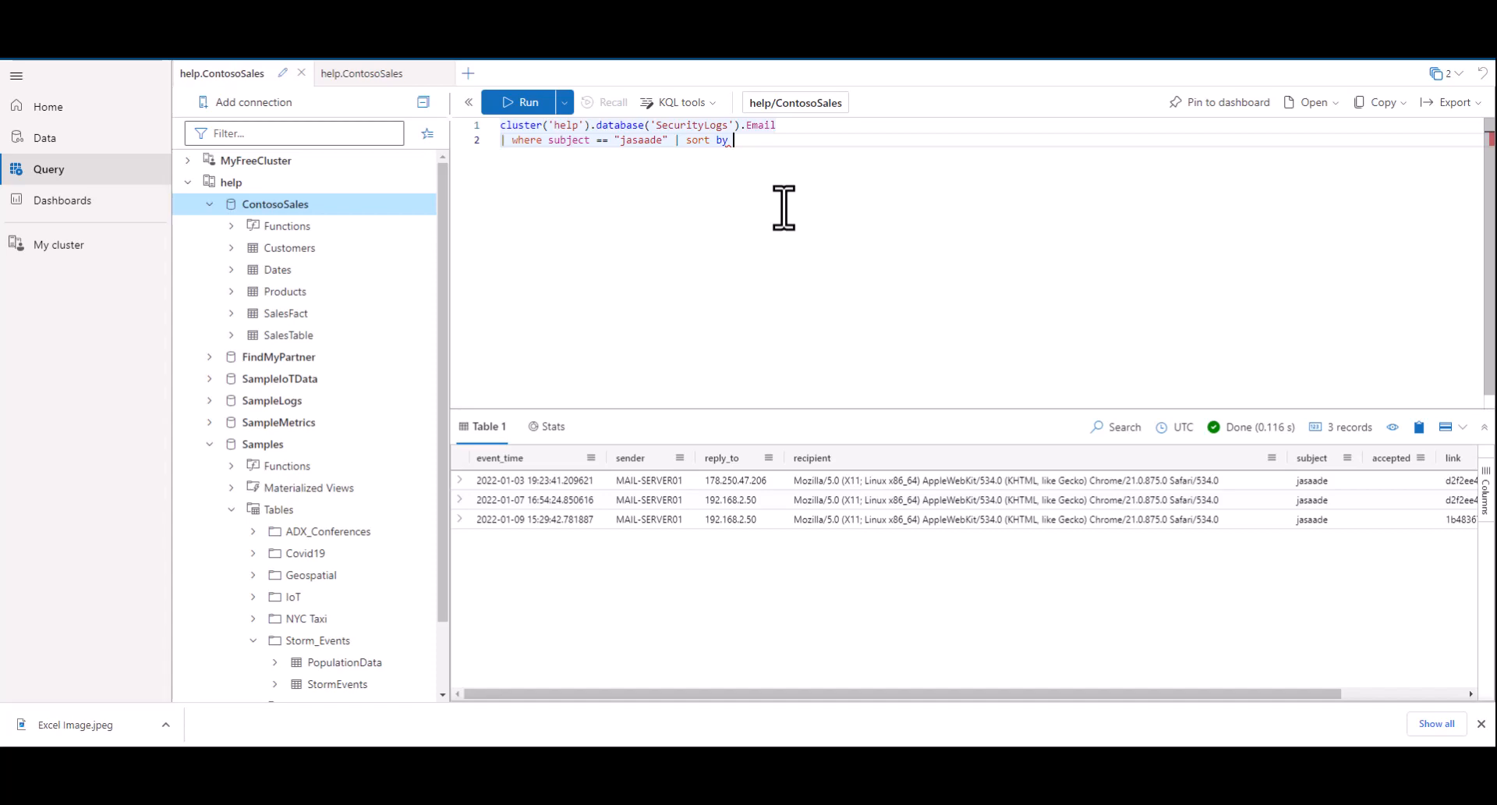
type("event_time")
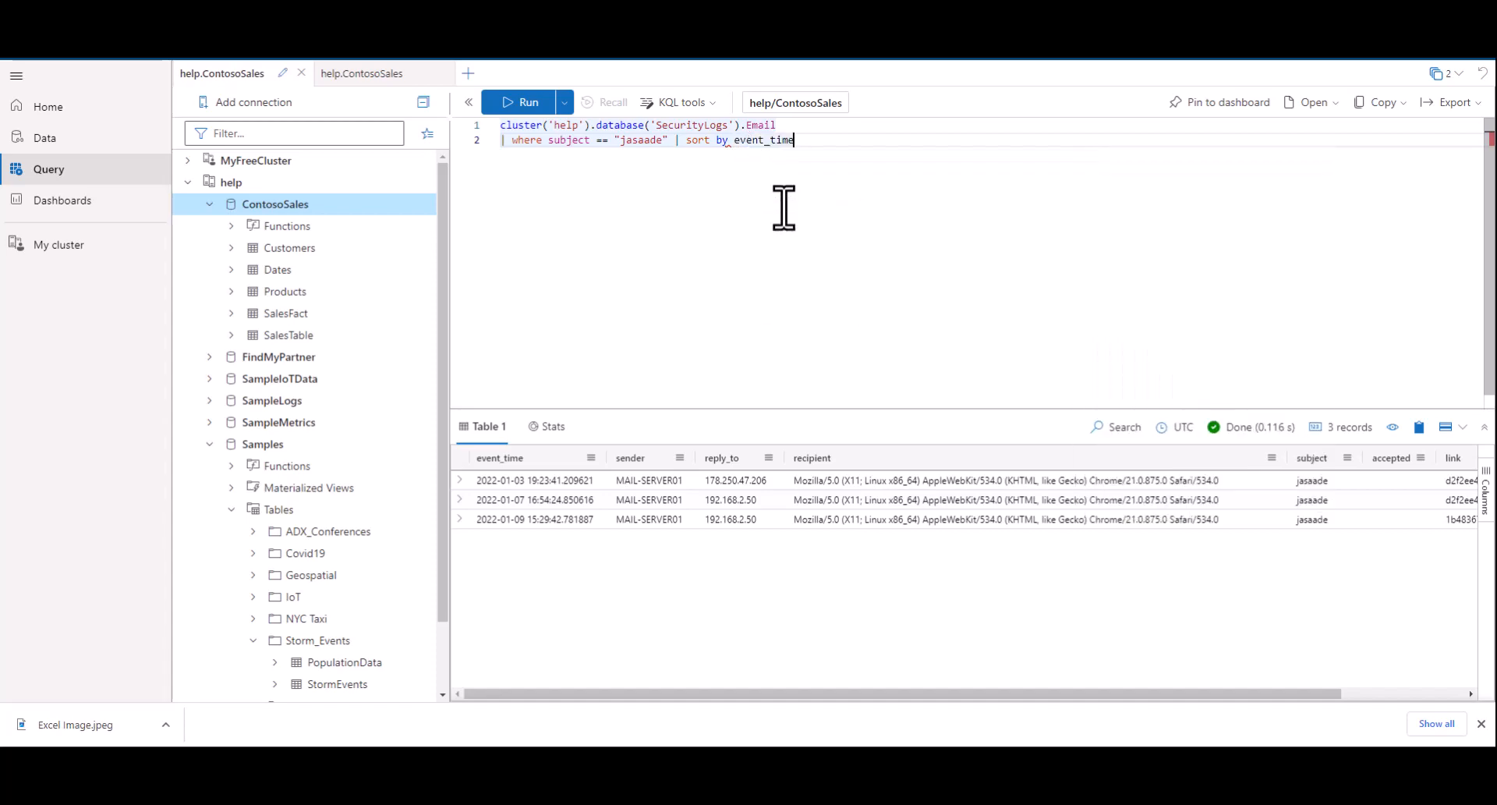
type("asc")
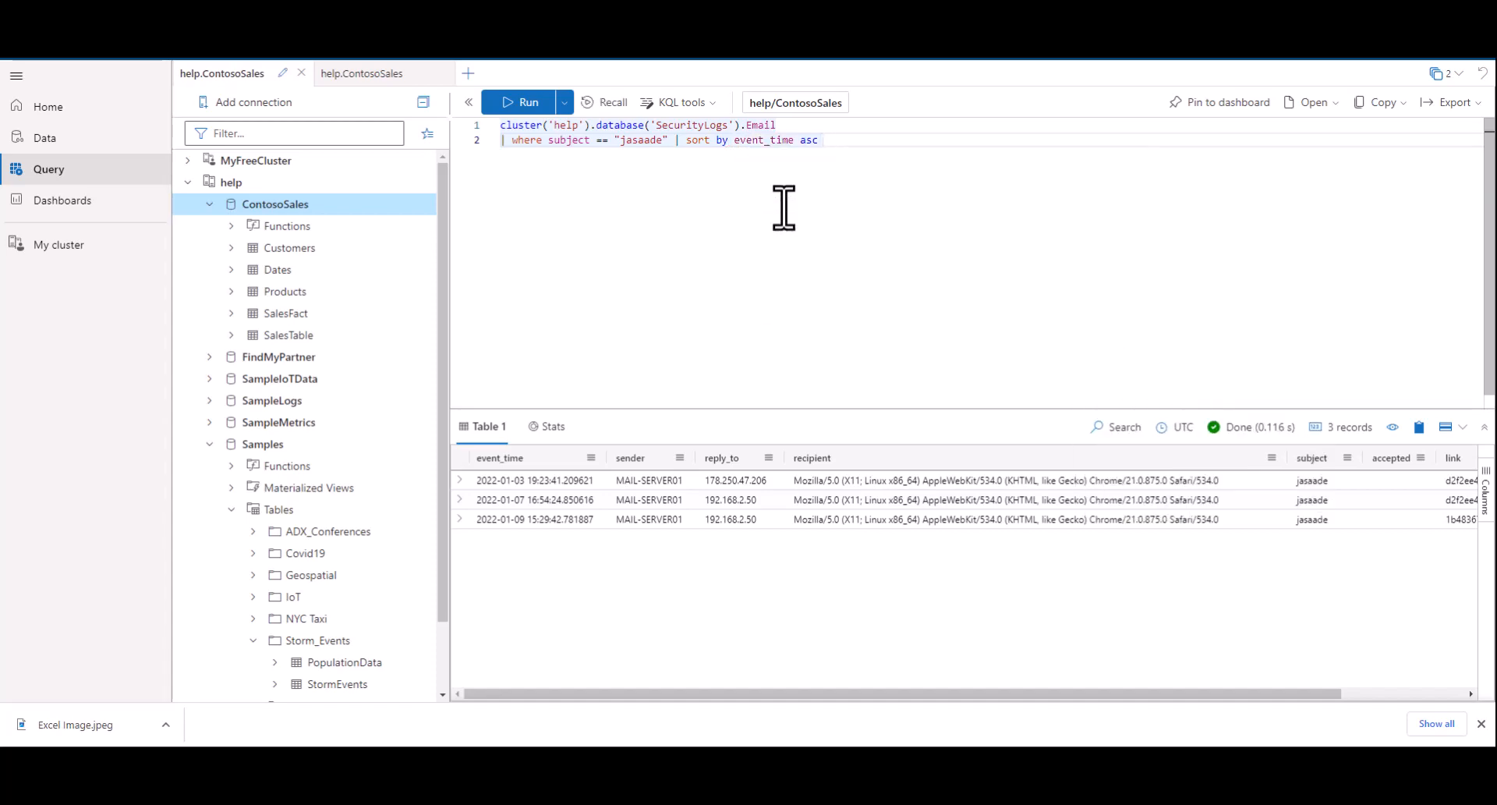
left_click(521, 102)
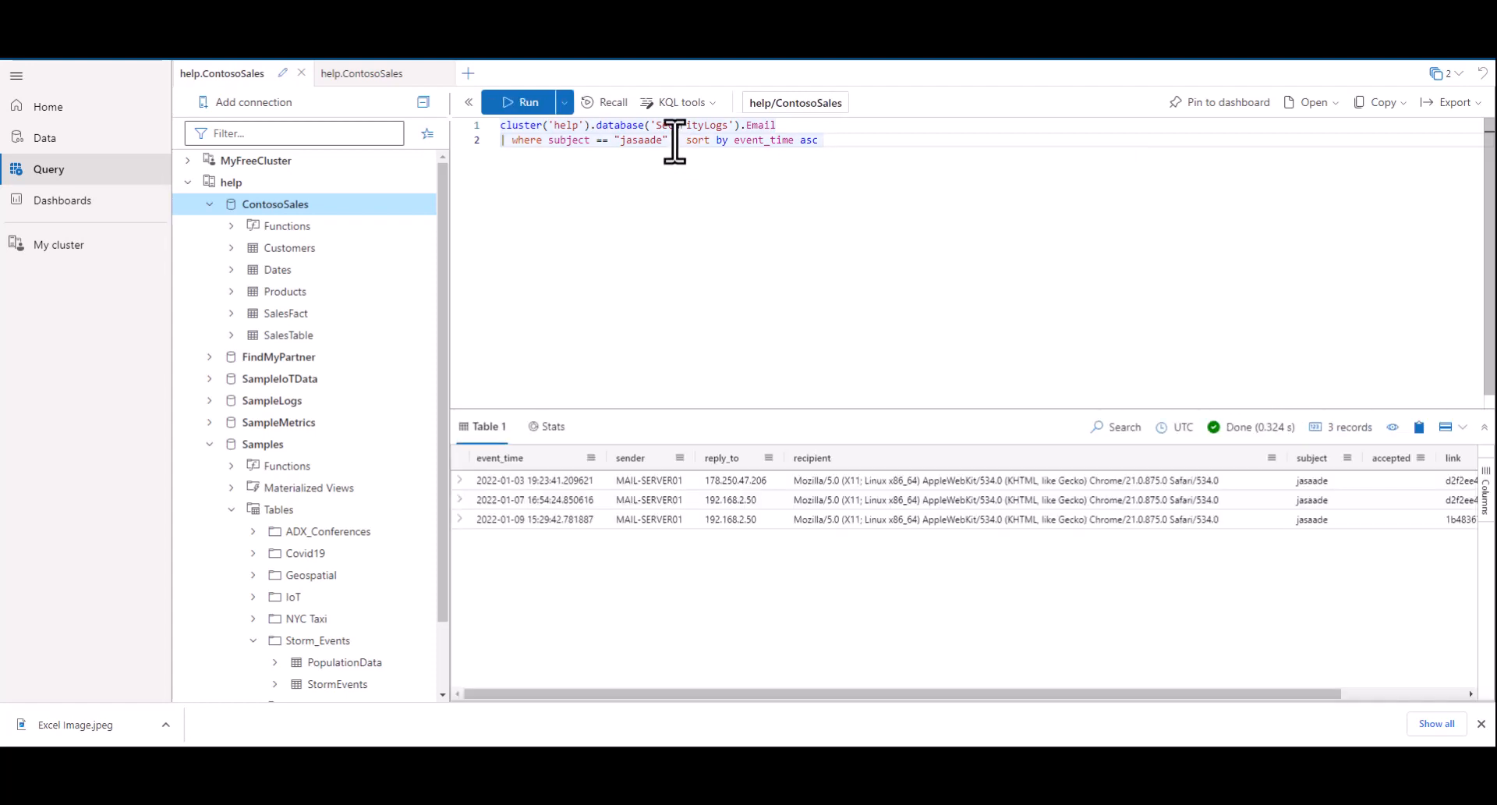
key("Enter")
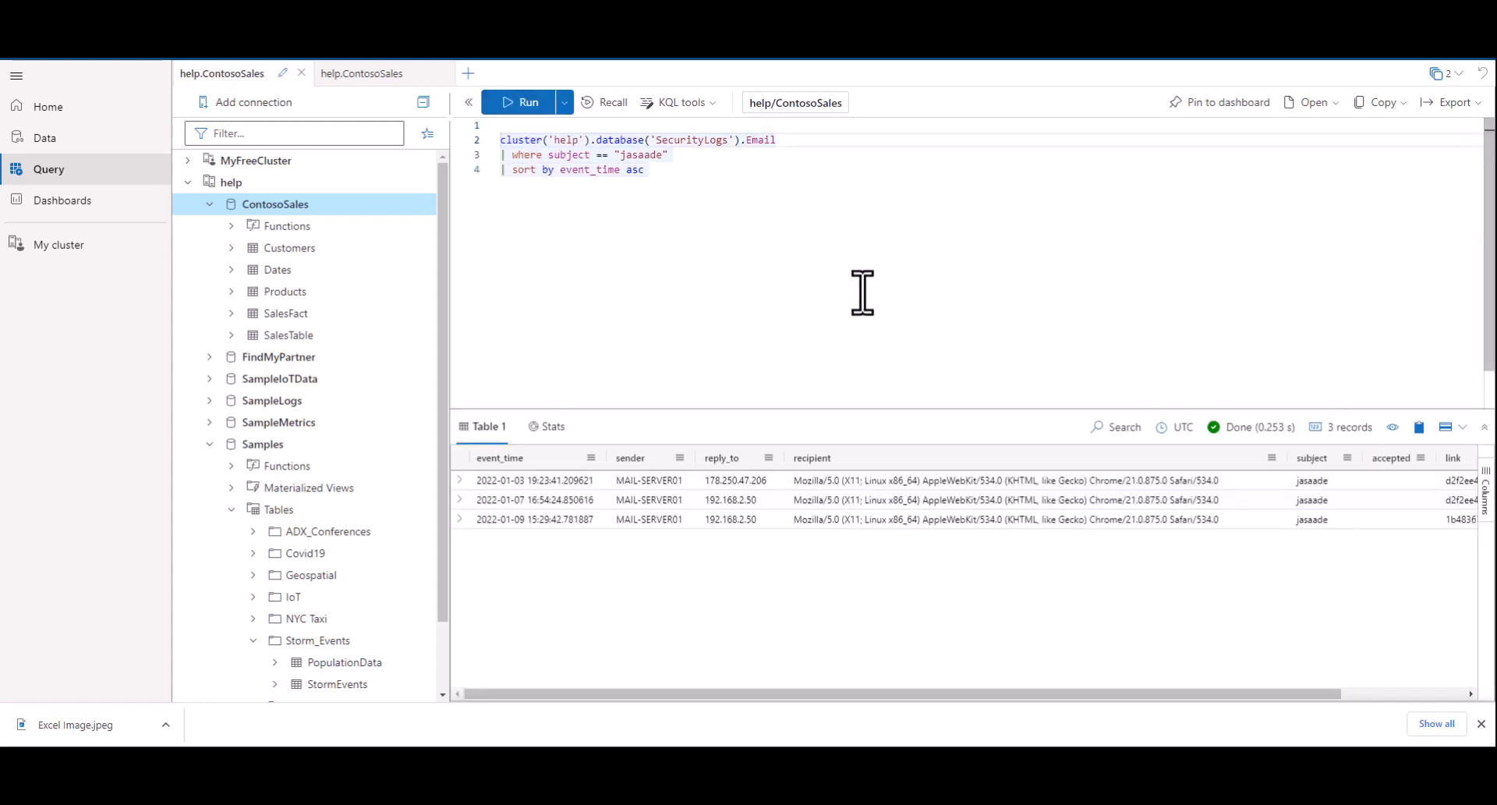
Add a // header comment describing the query and an inline 'add subject here' comment on the filter.
type("//")
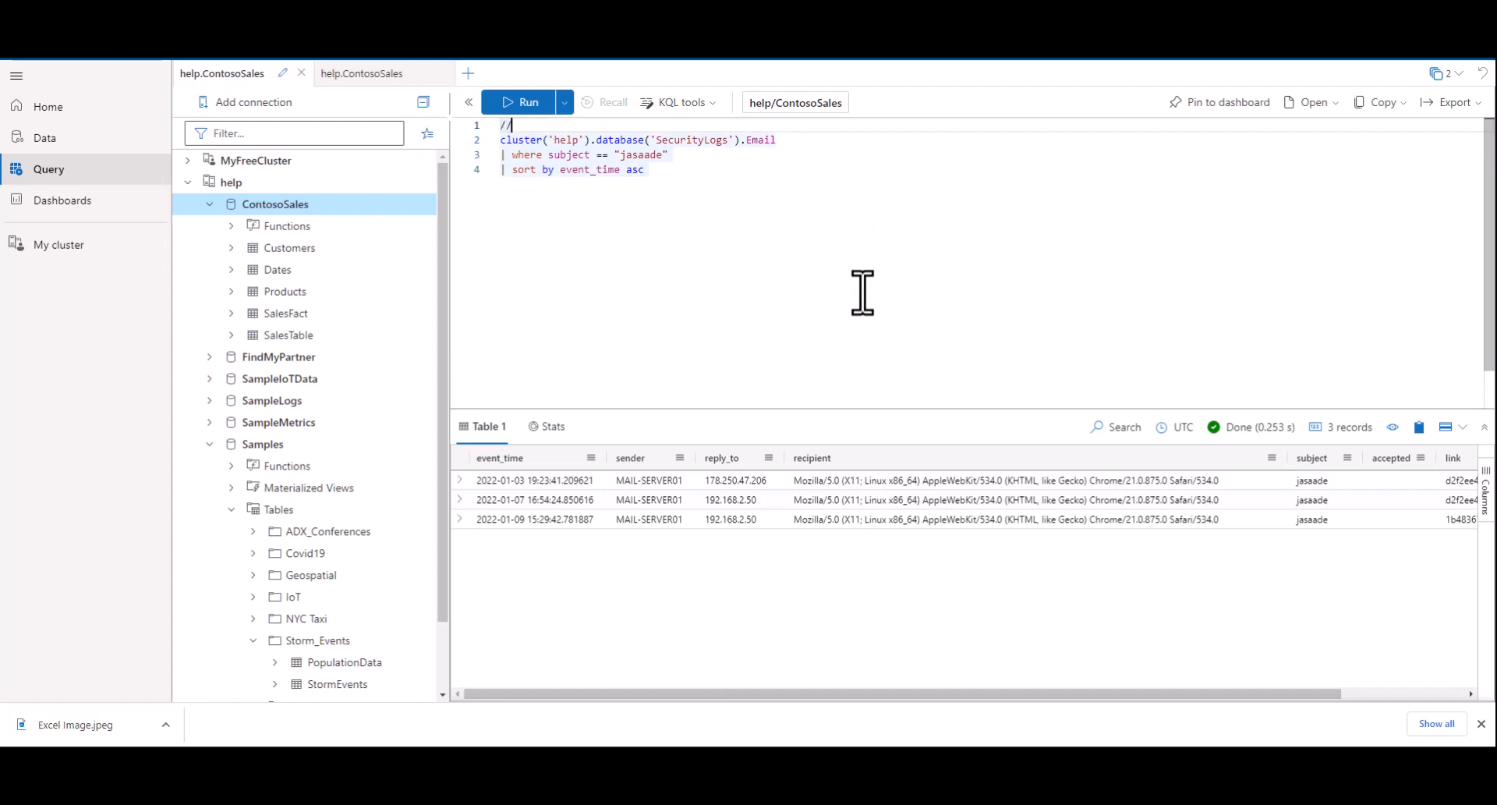
type("This query finds all e")
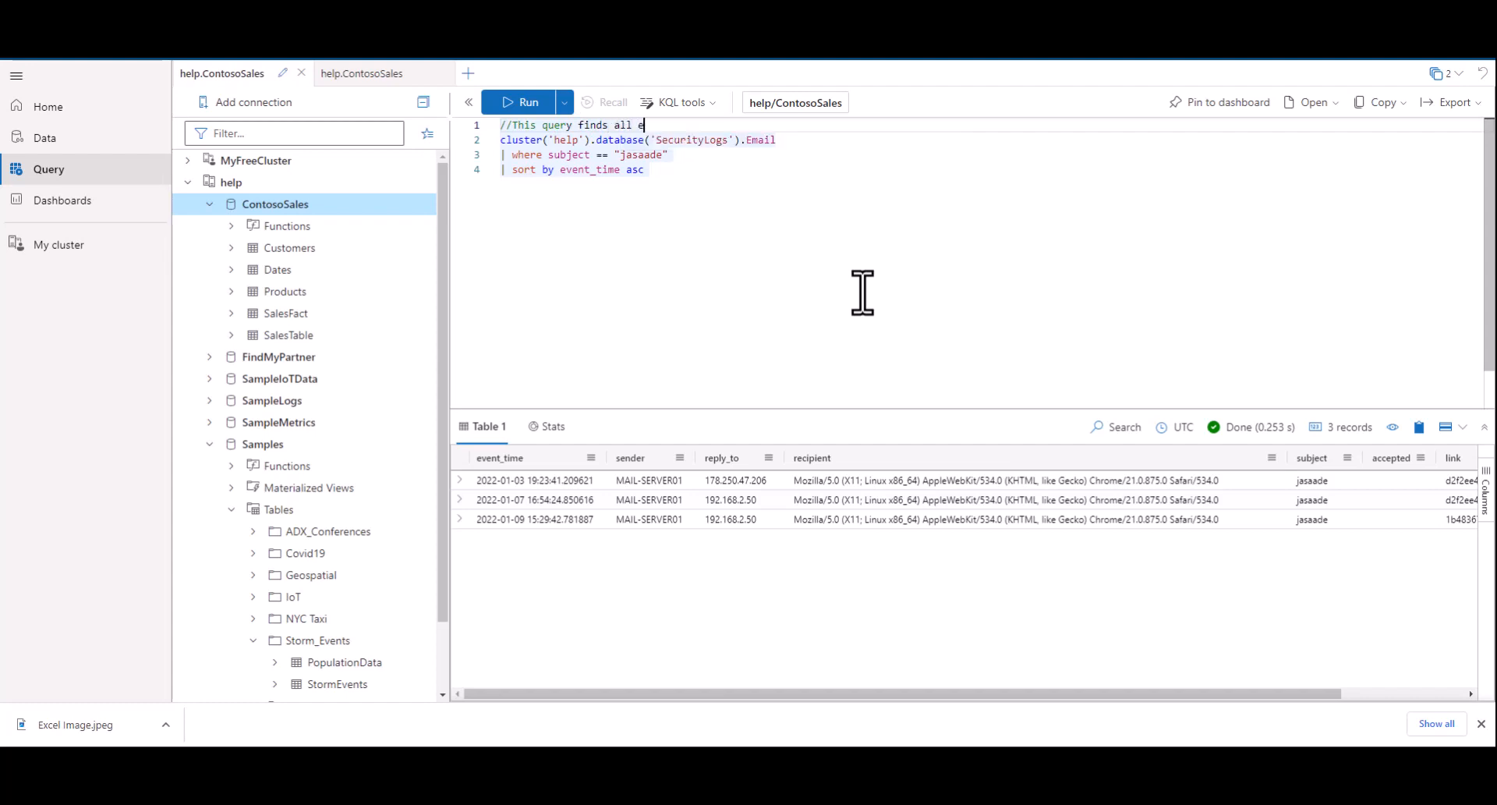
type("mails from the specified use")
left_click(991, 154)
type(" // add subject he")
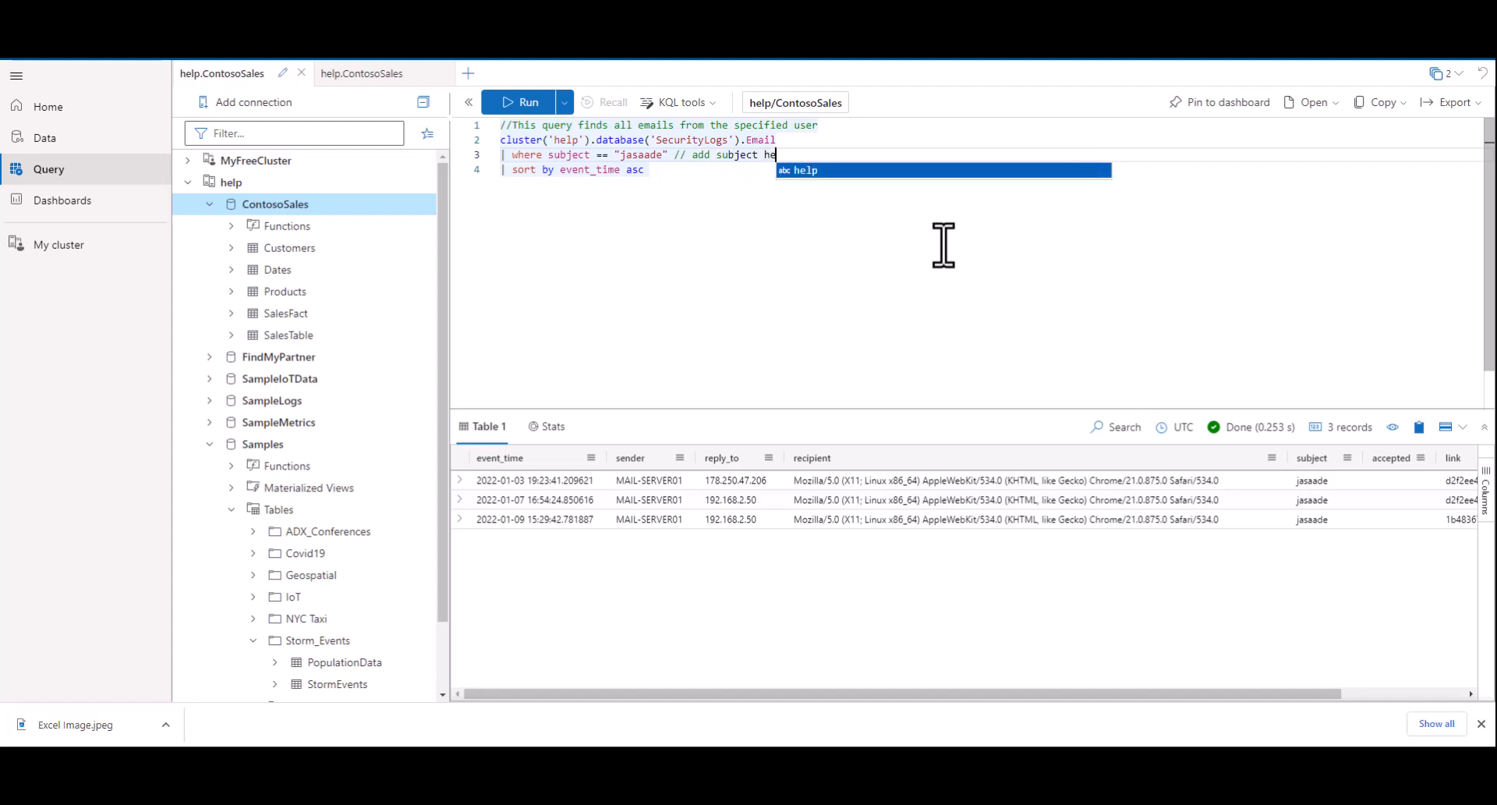
type("re")
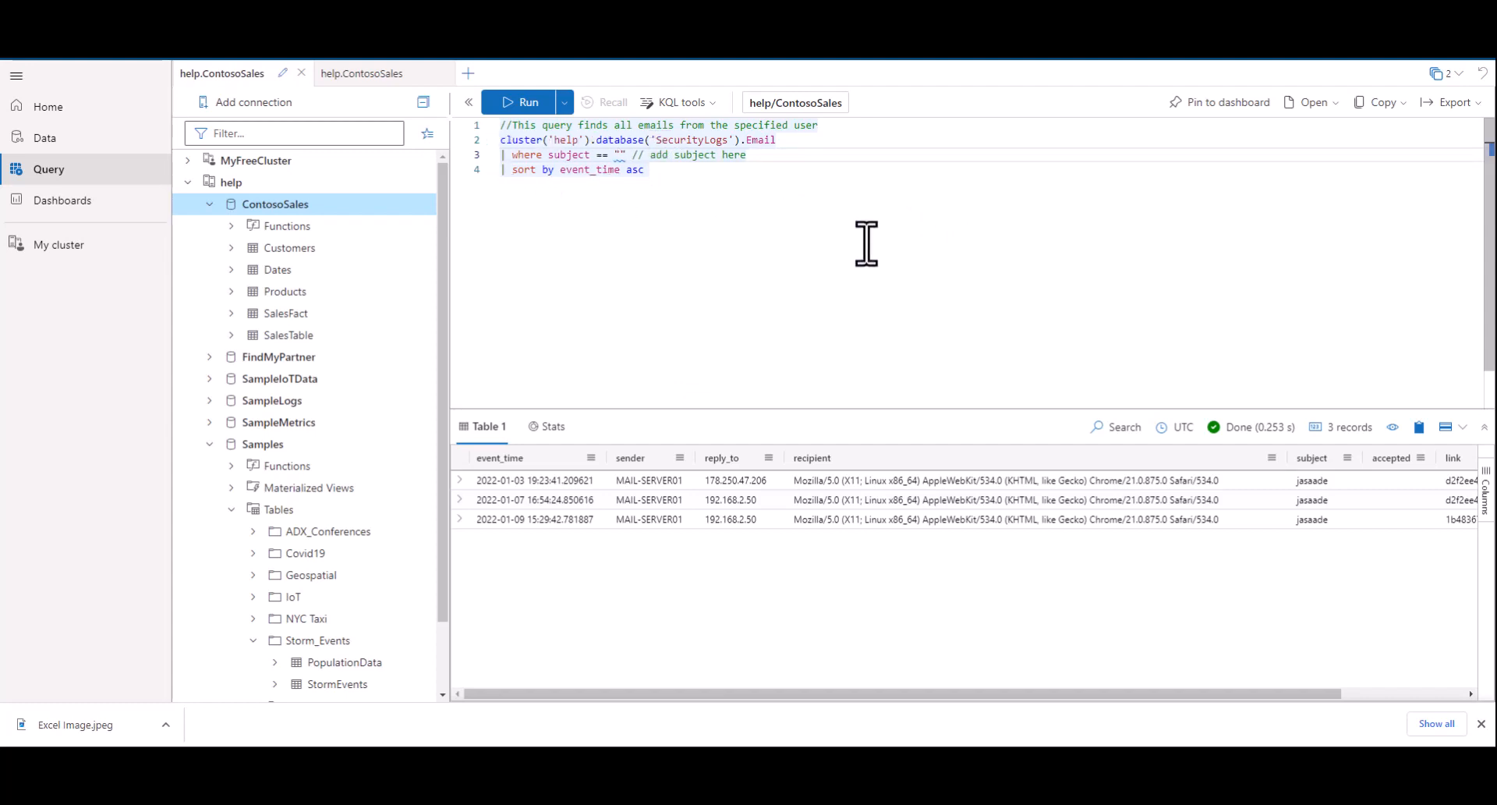
Comment out the where subject line with // and run the query without the filter.
type("//")
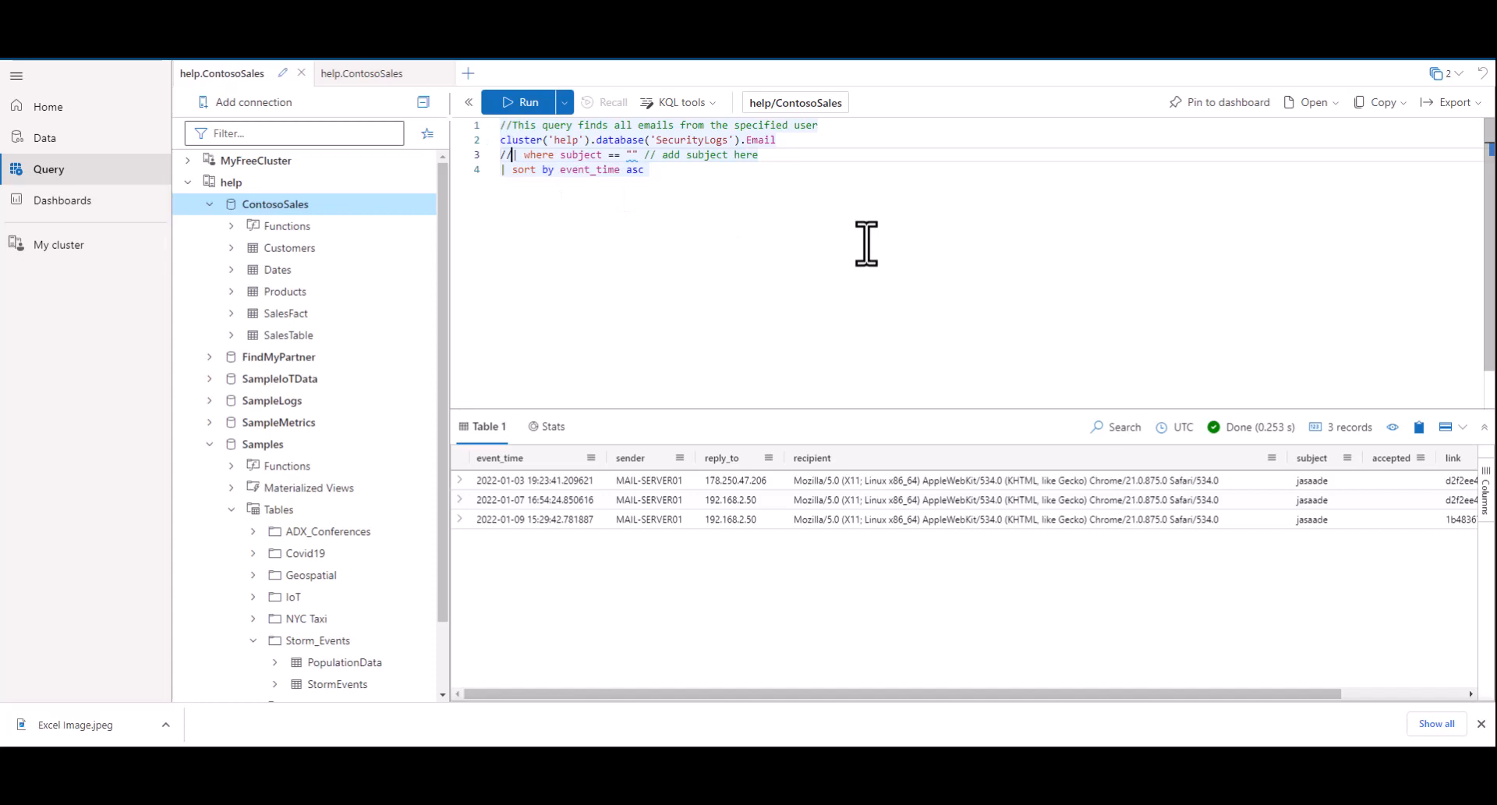
left_click(526, 101)
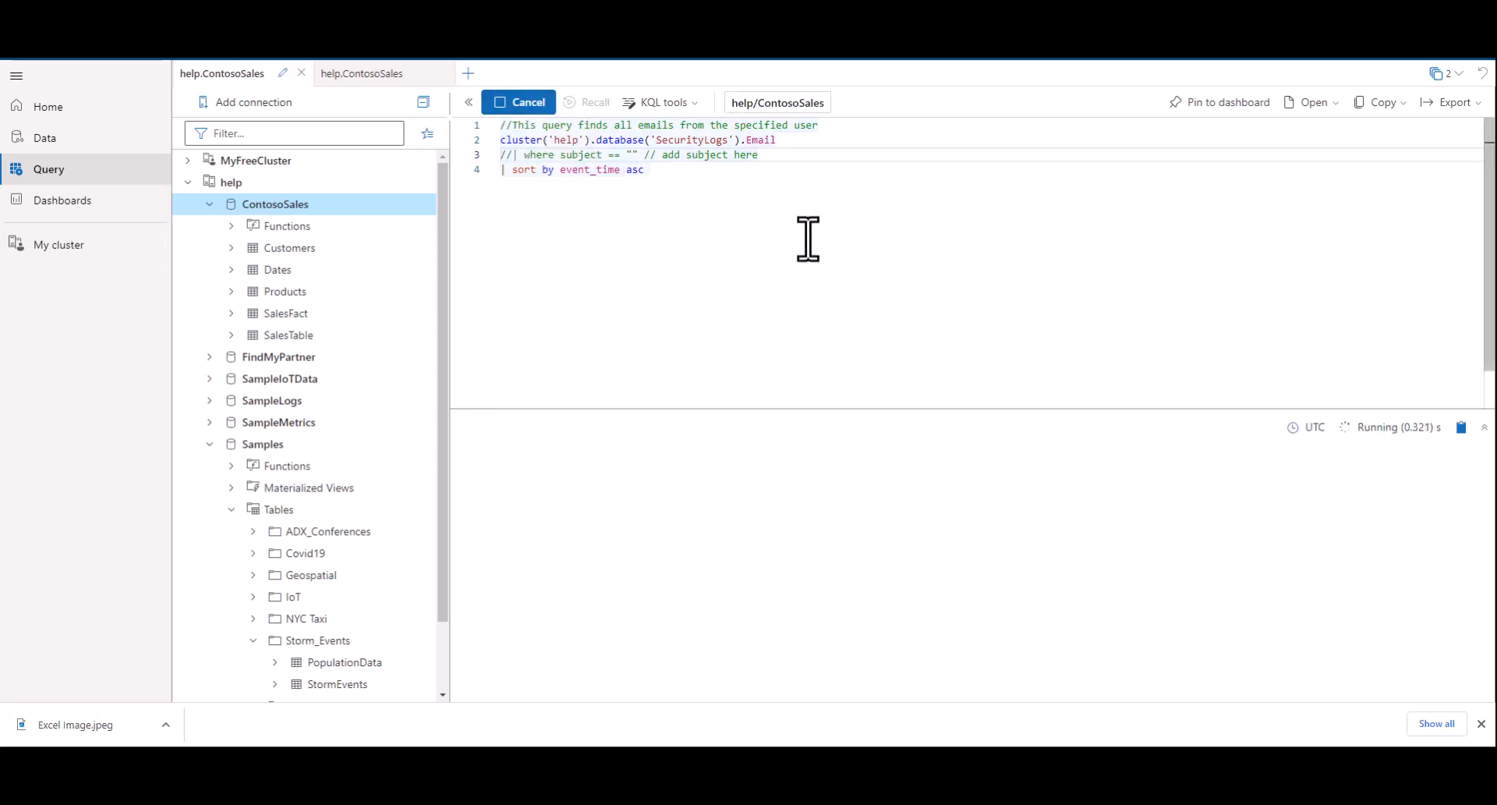
left_click(525, 101)
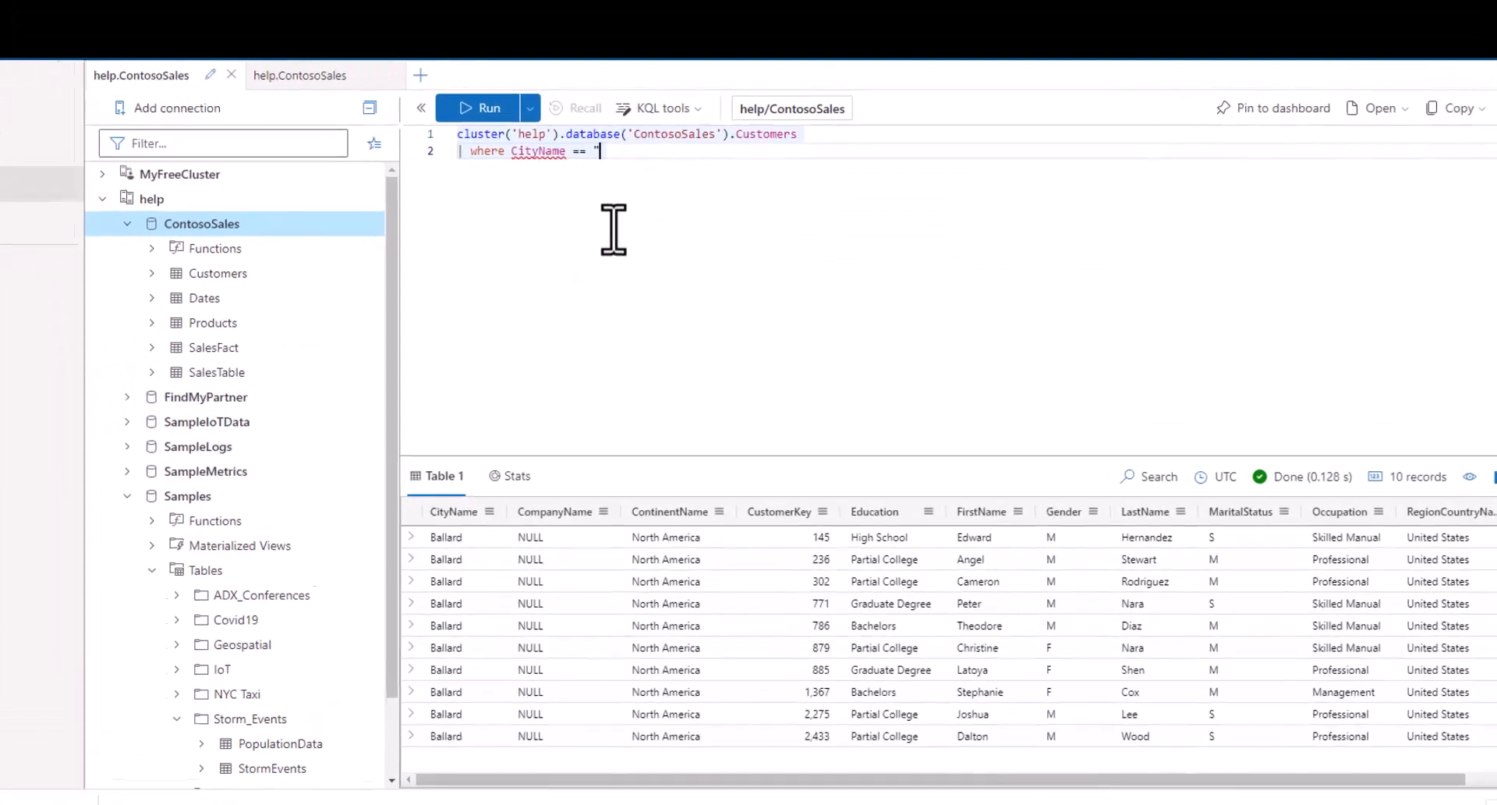
Filter Customers to CityName == "Seattle" and run the query.
type("Seattl")
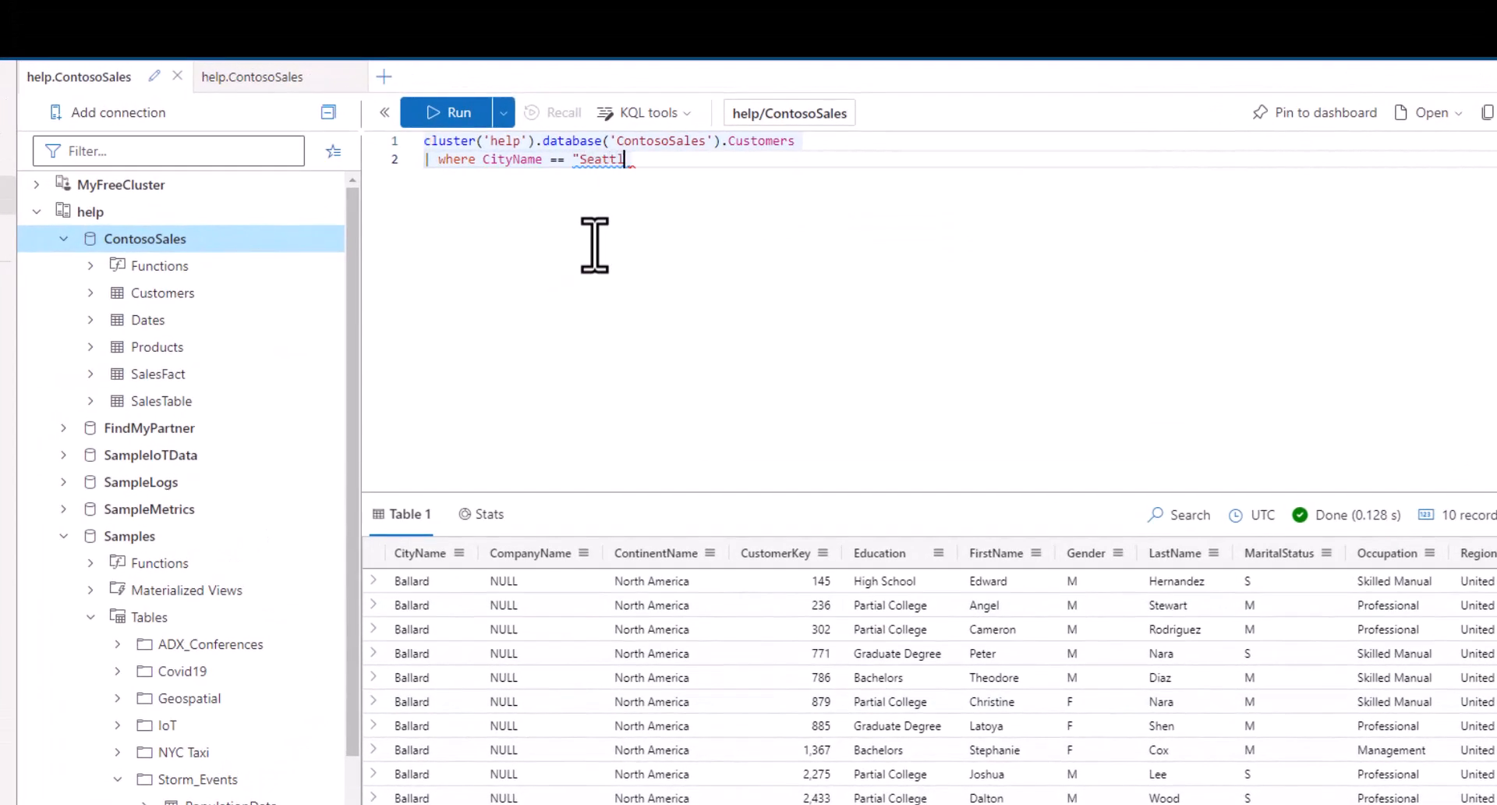
type("e\"")
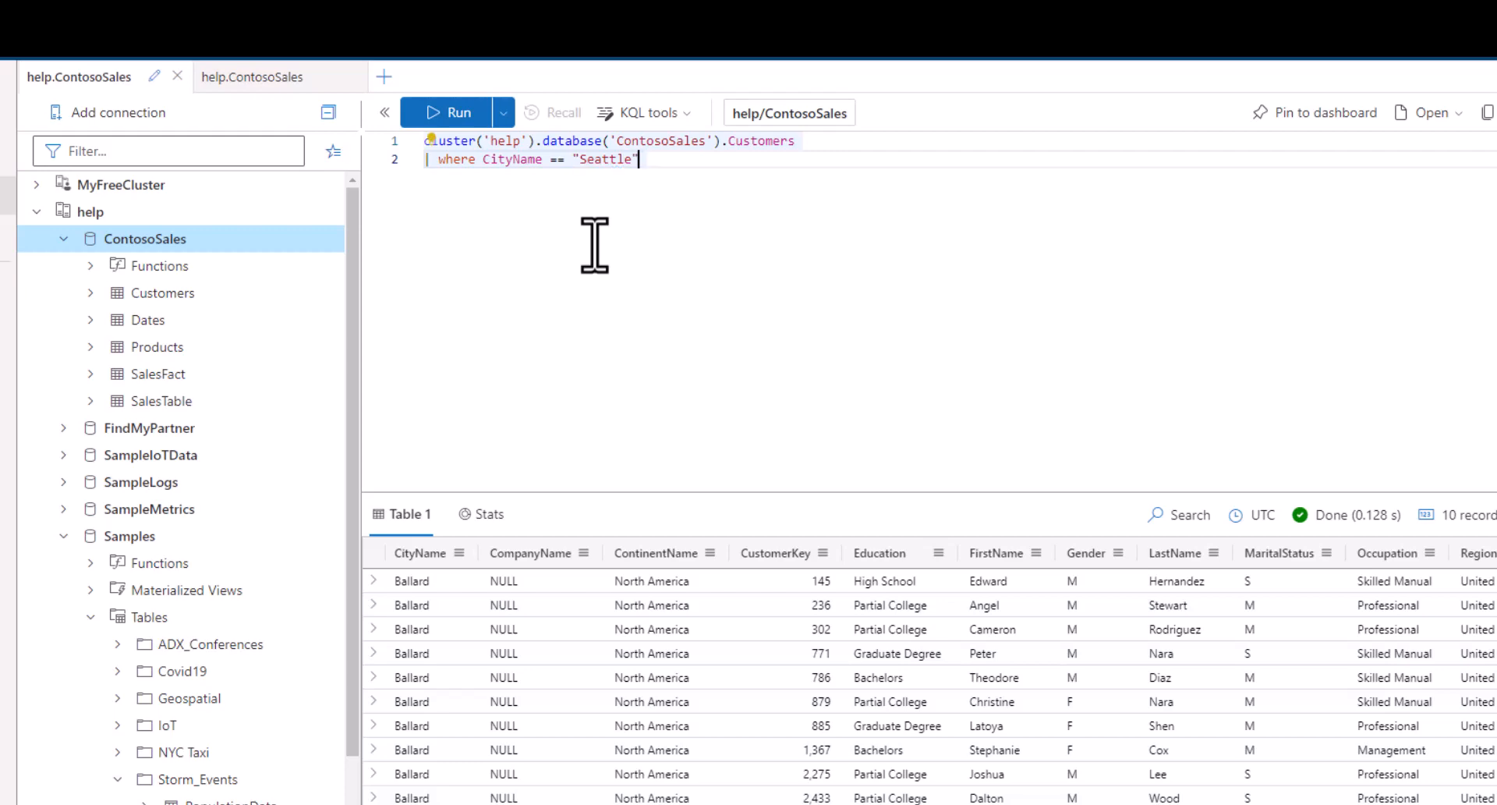
left_click(457, 112)
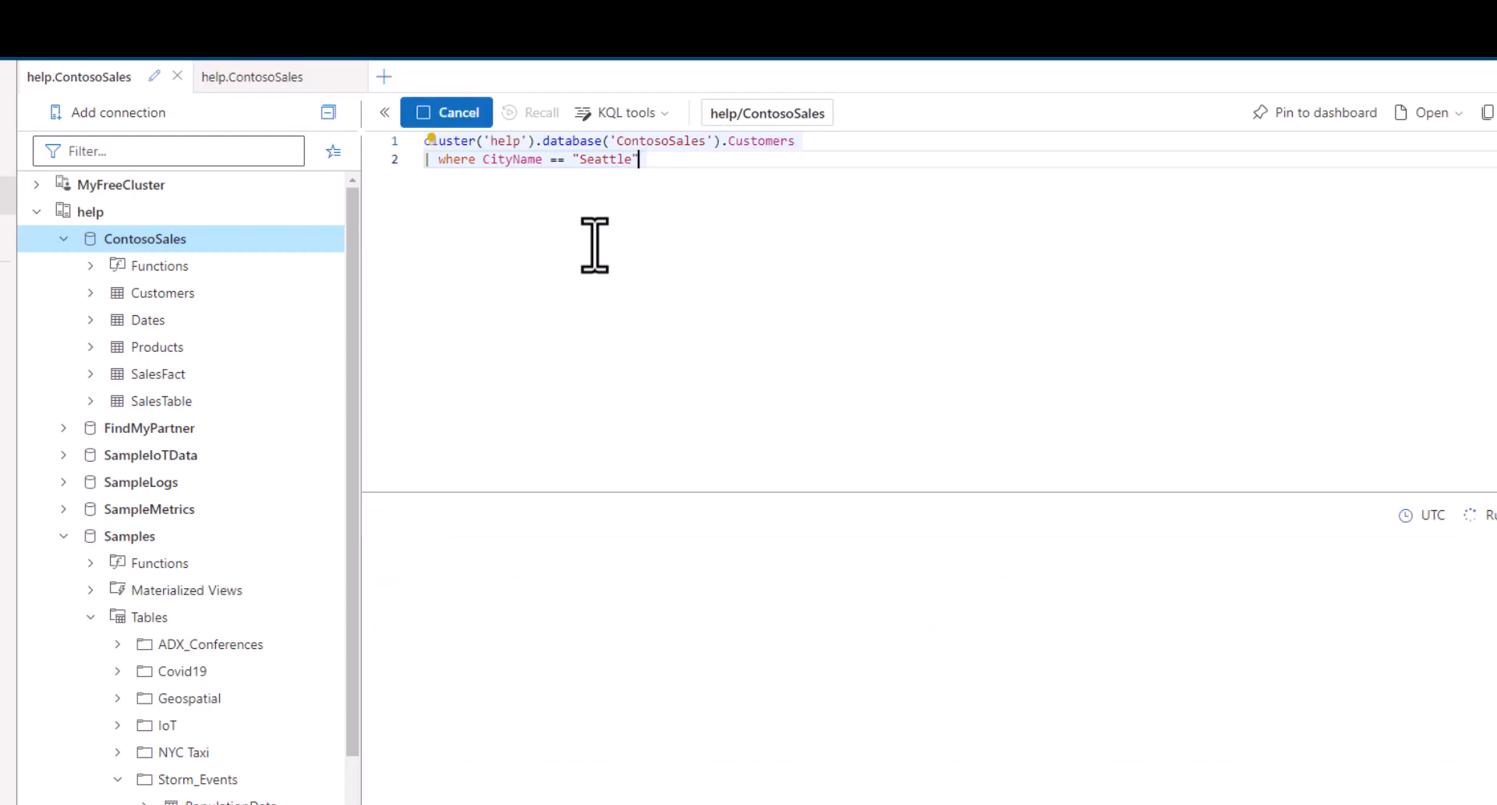
Change the CityName comparison to != and run to list customers outside Seattle.
left_click(448, 113)
type("!")
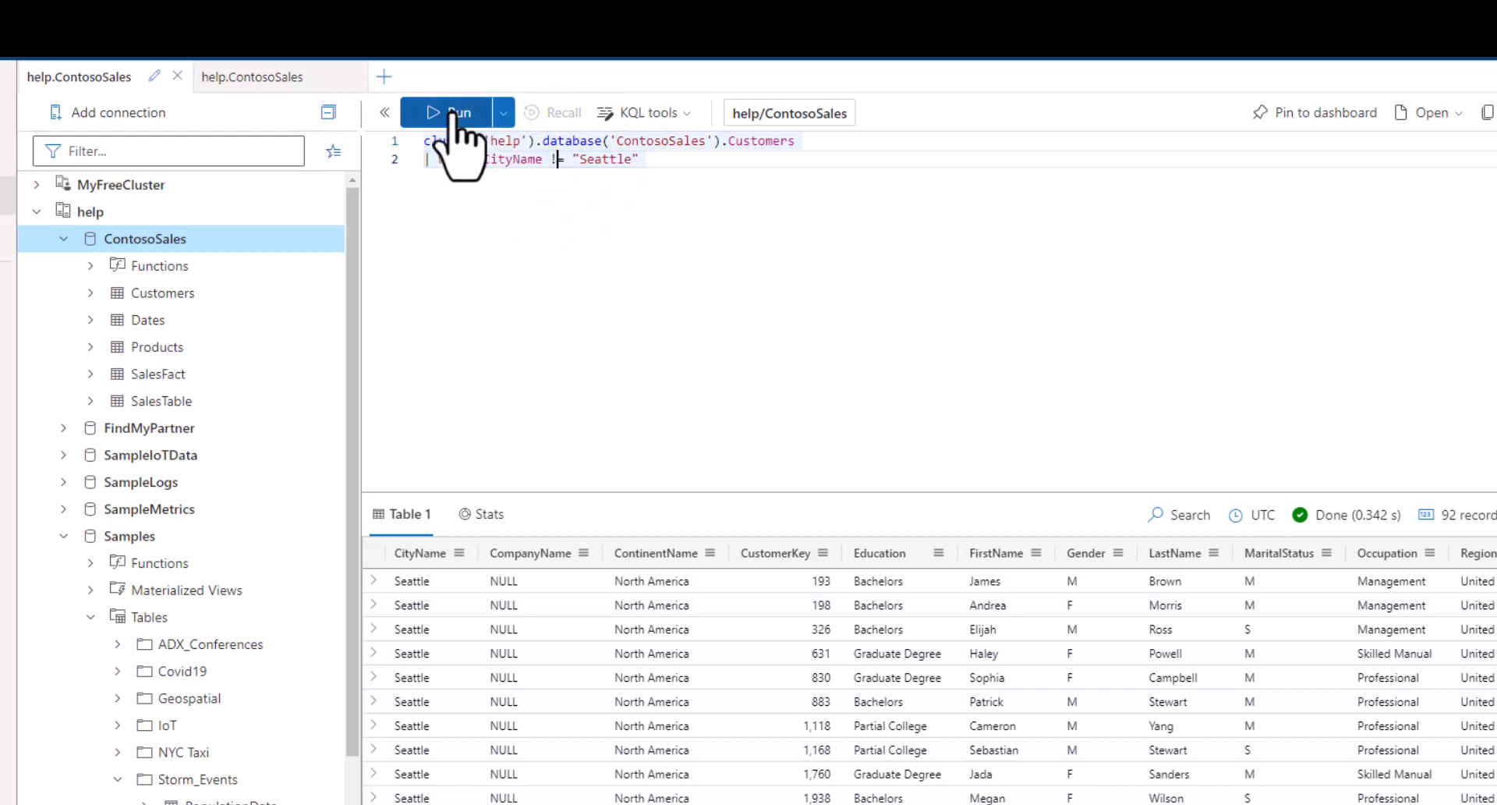
left_click(457, 112)
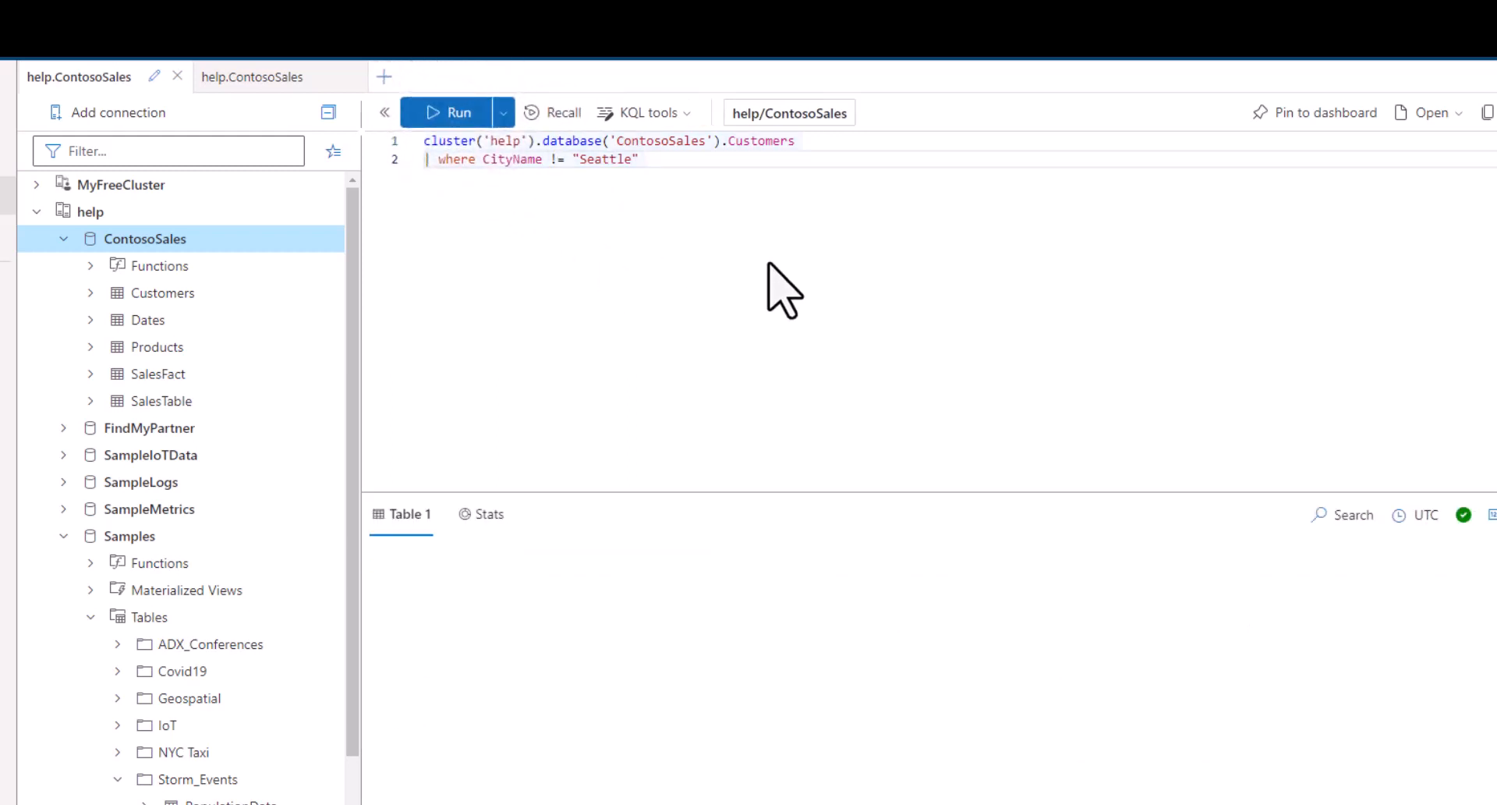
left_click(459, 112)
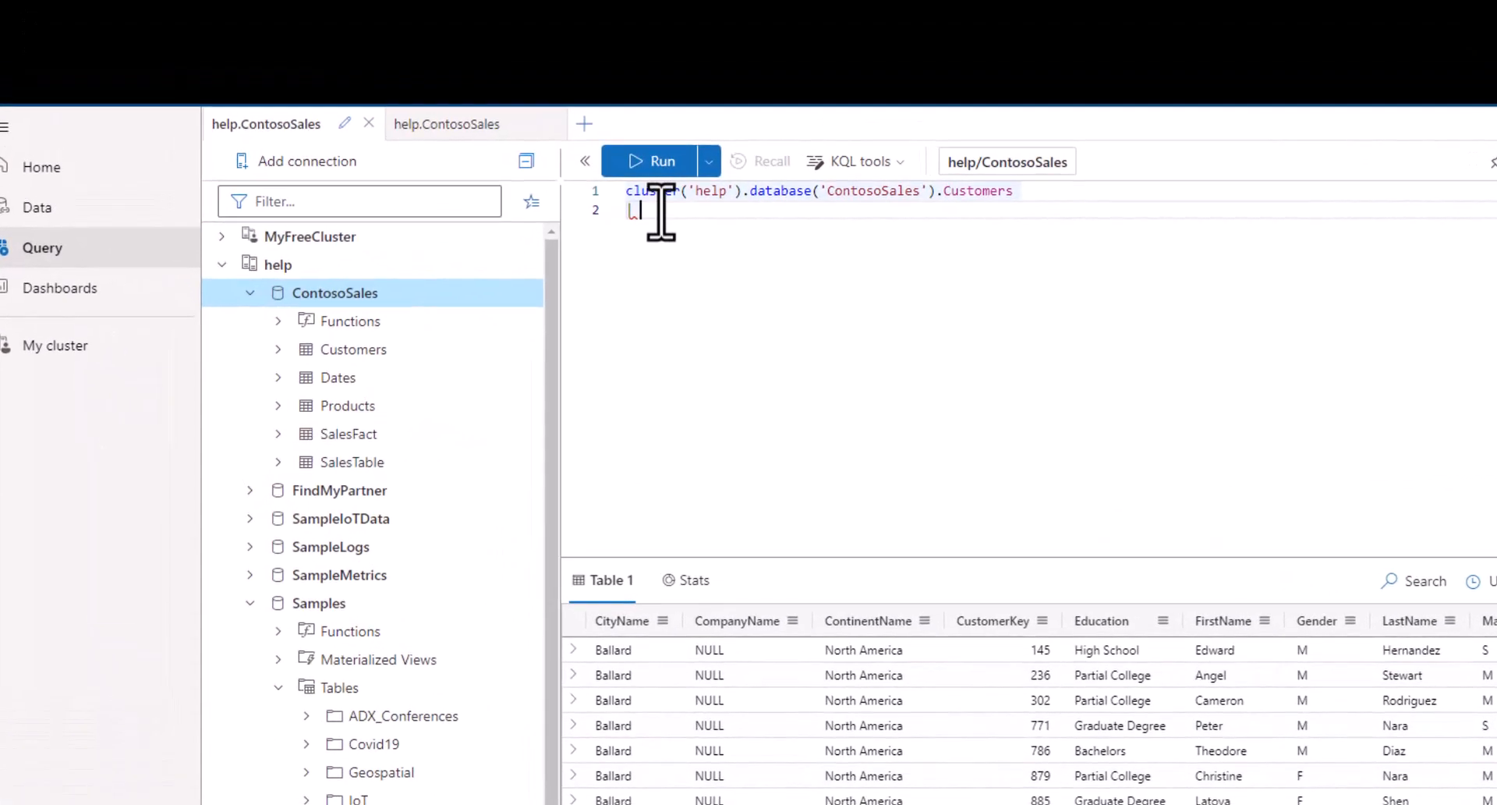
Filter Customers with where FirstName =~ "peter" and run it, returning 21 Peter records.
type("w")
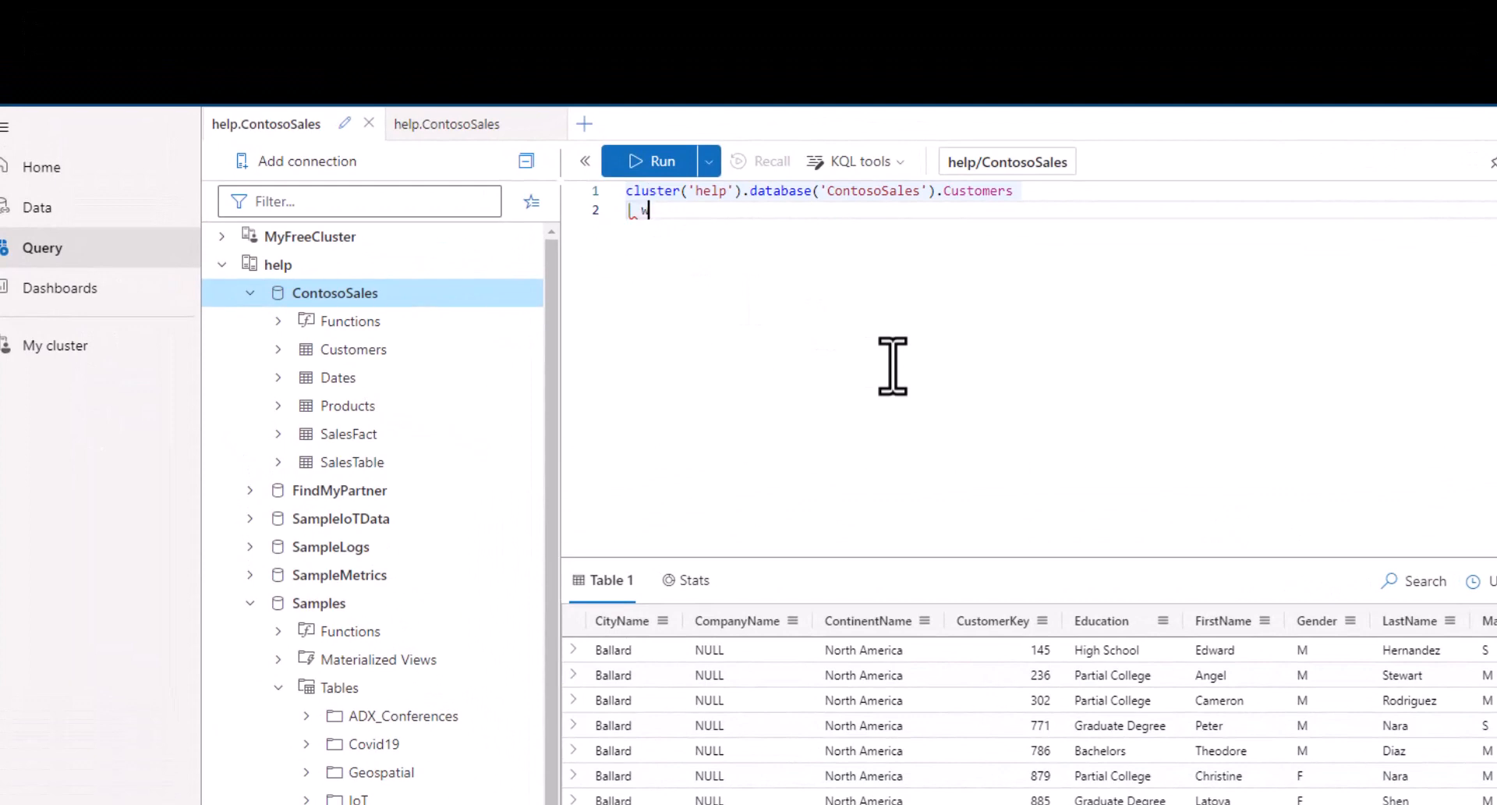
type("here FirstName")
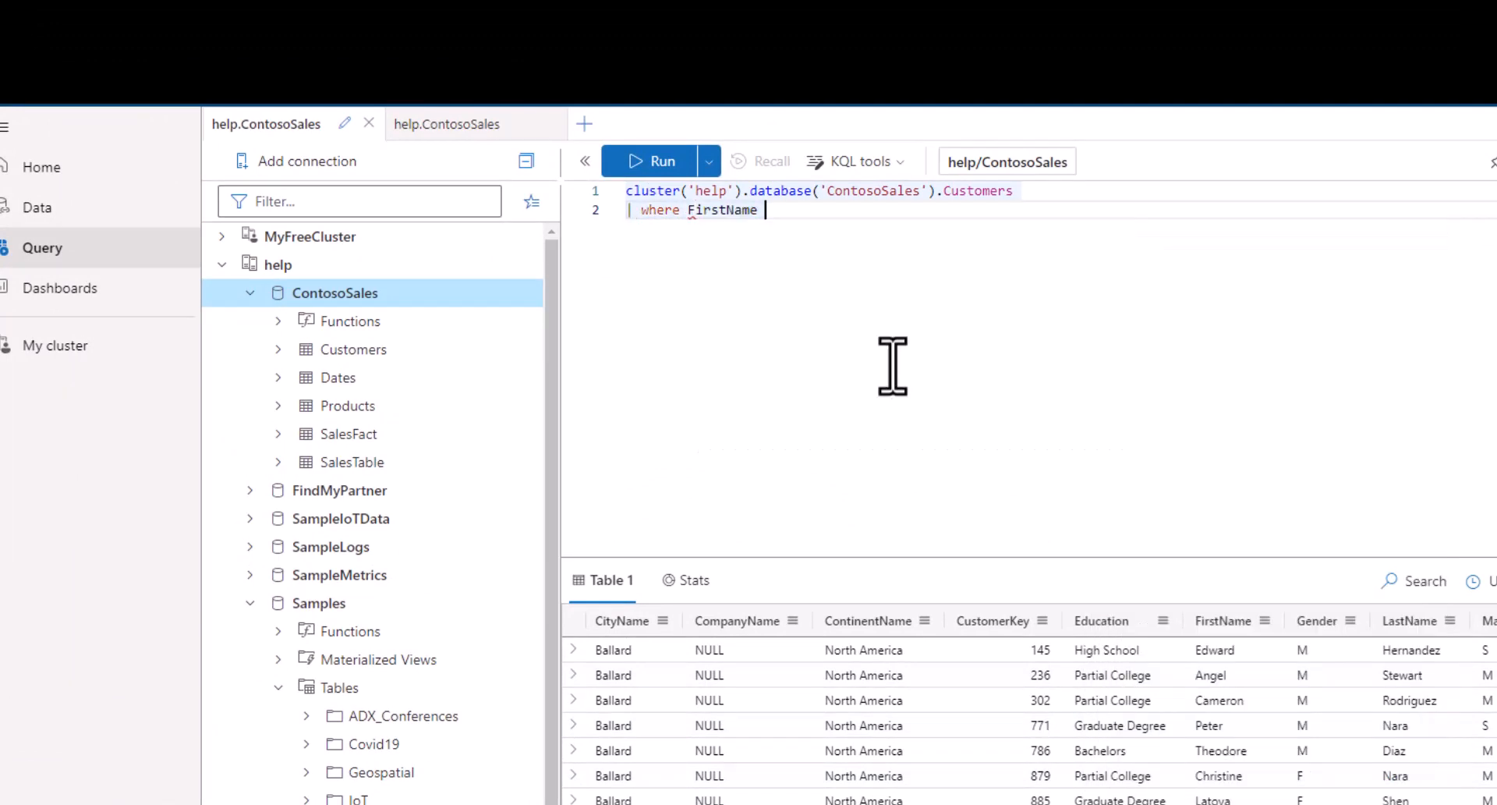
type("=")
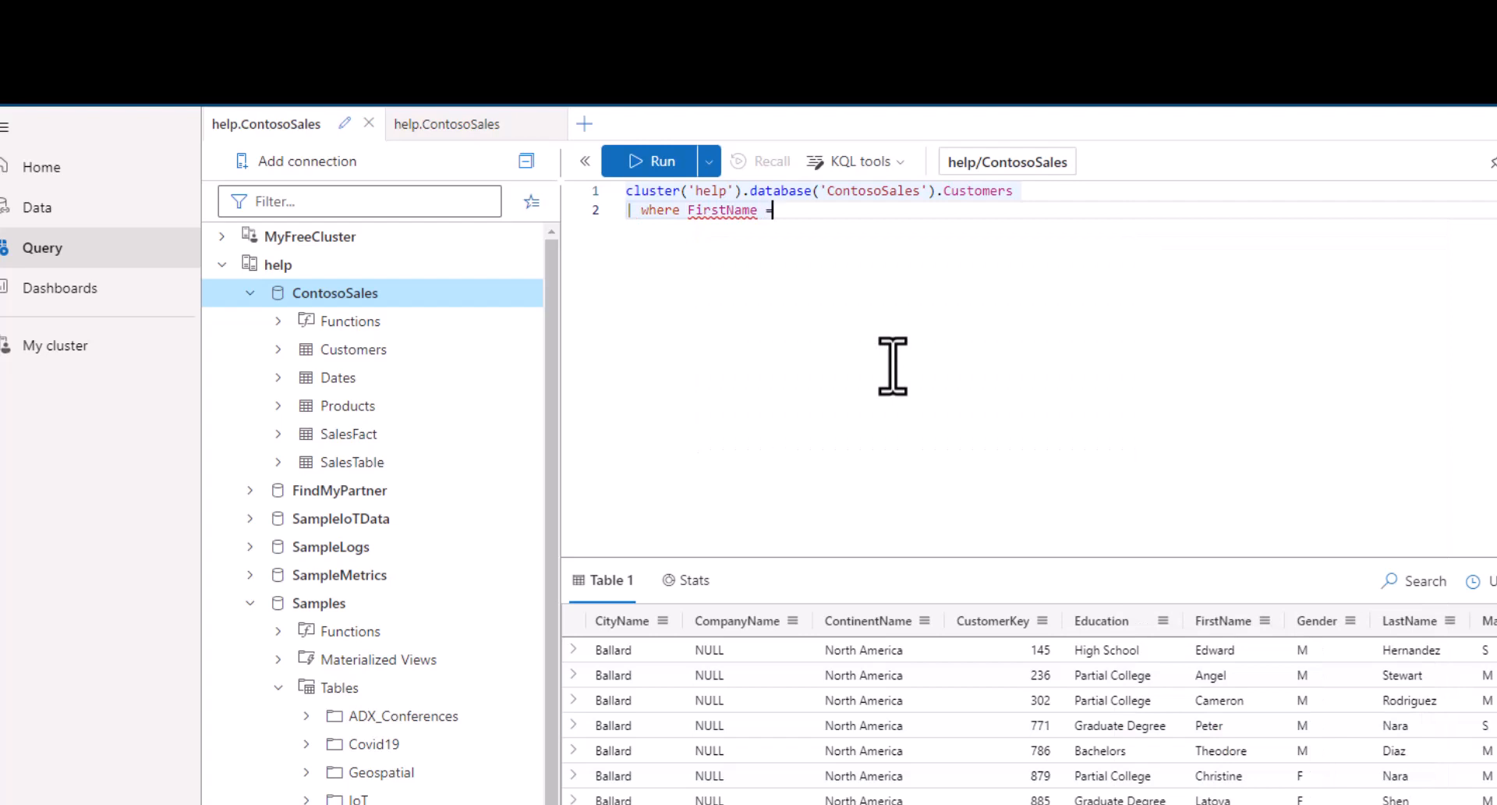
type("~")
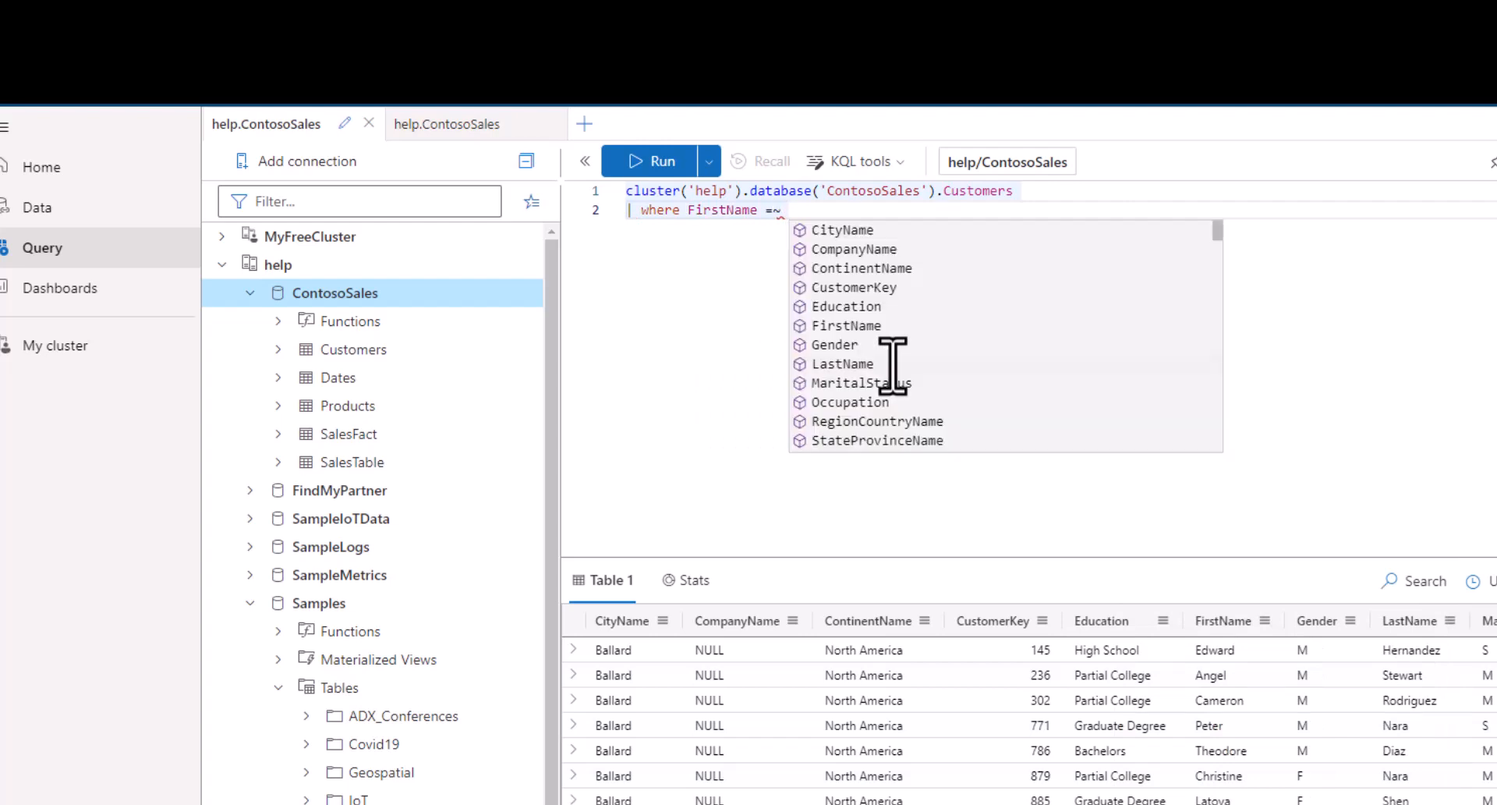
type("\"pe")
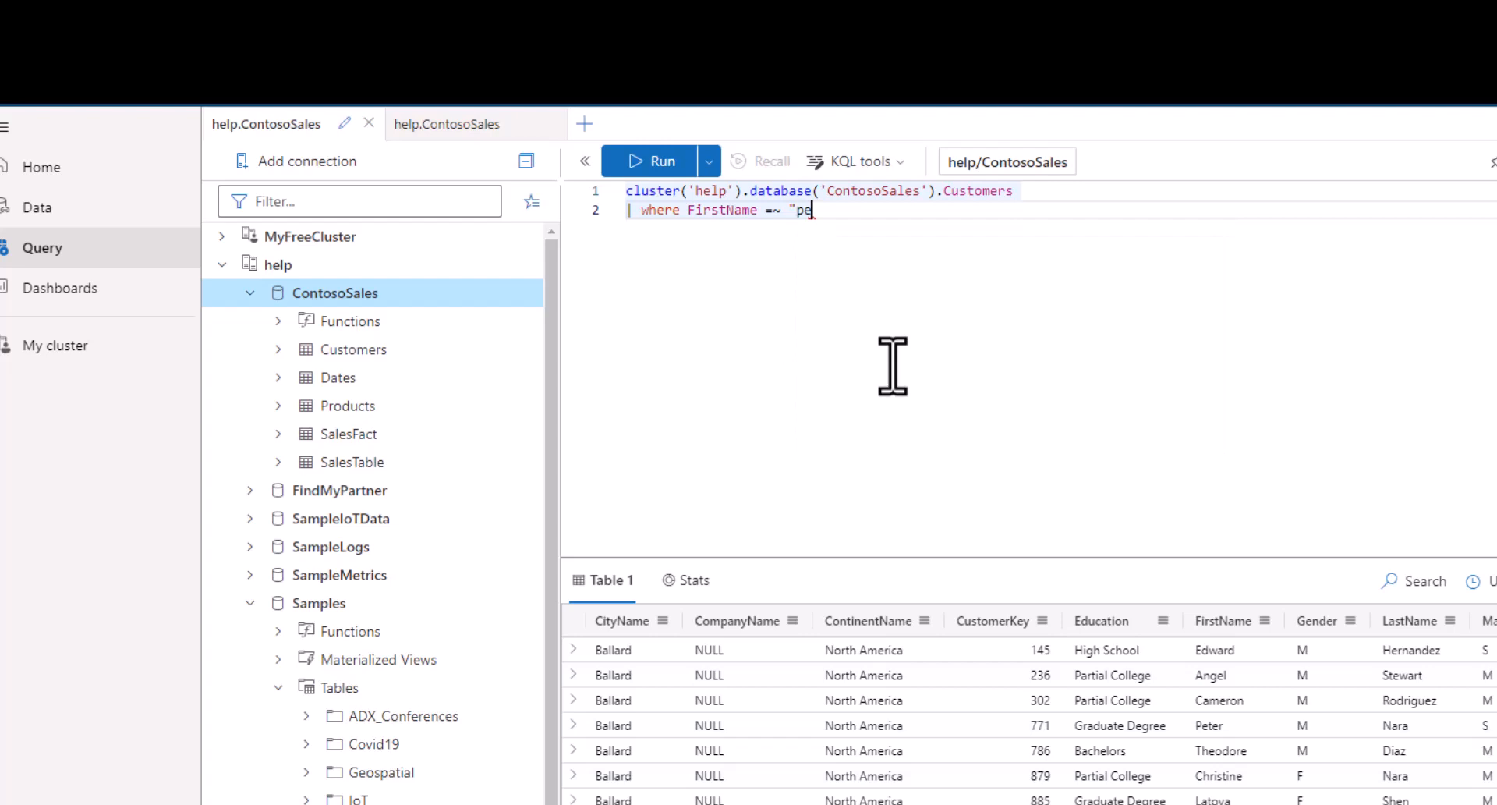
type("ter\"")
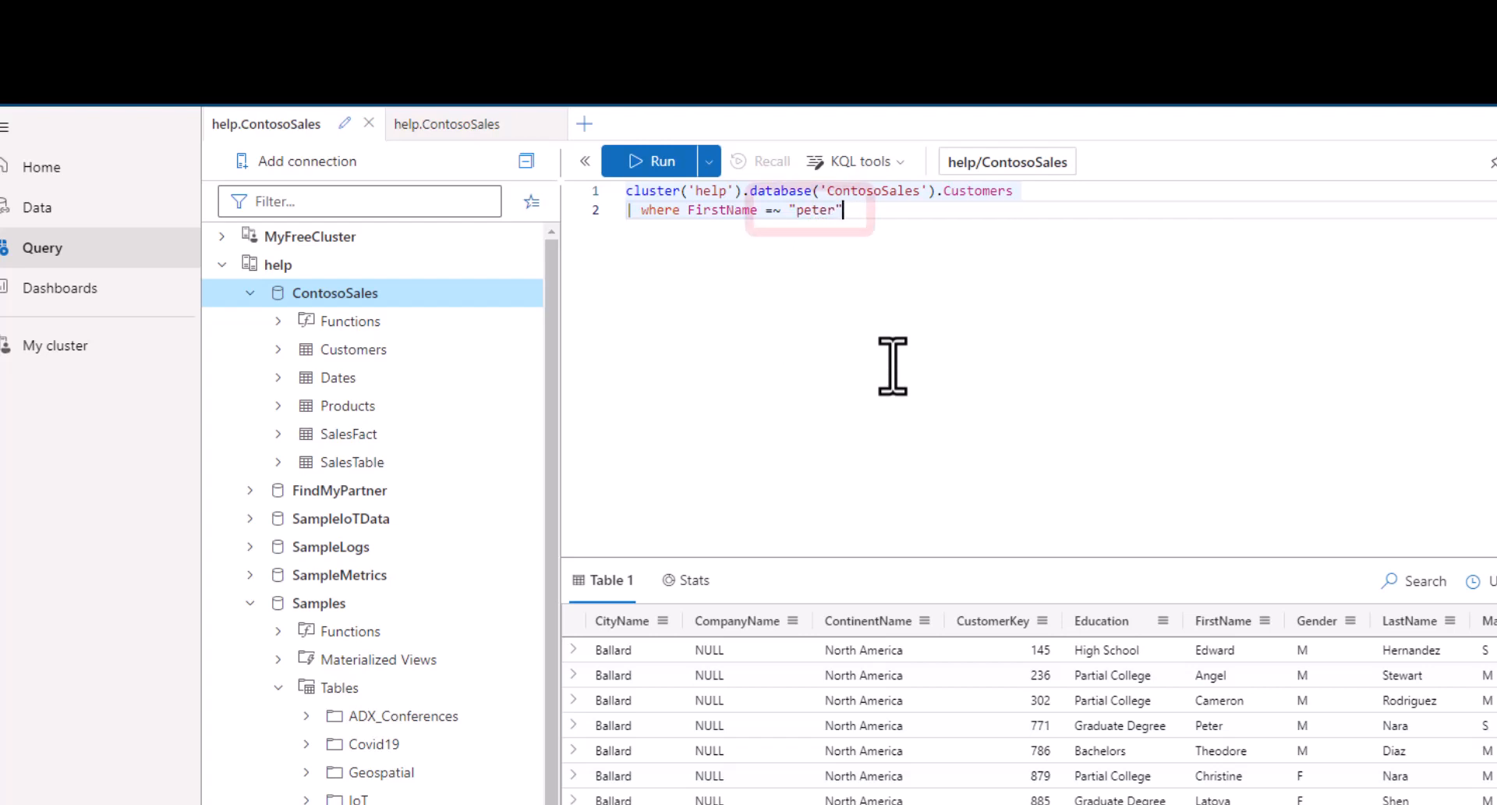
left_click(651, 160)
type("| where CityName == \"Seattle\"")
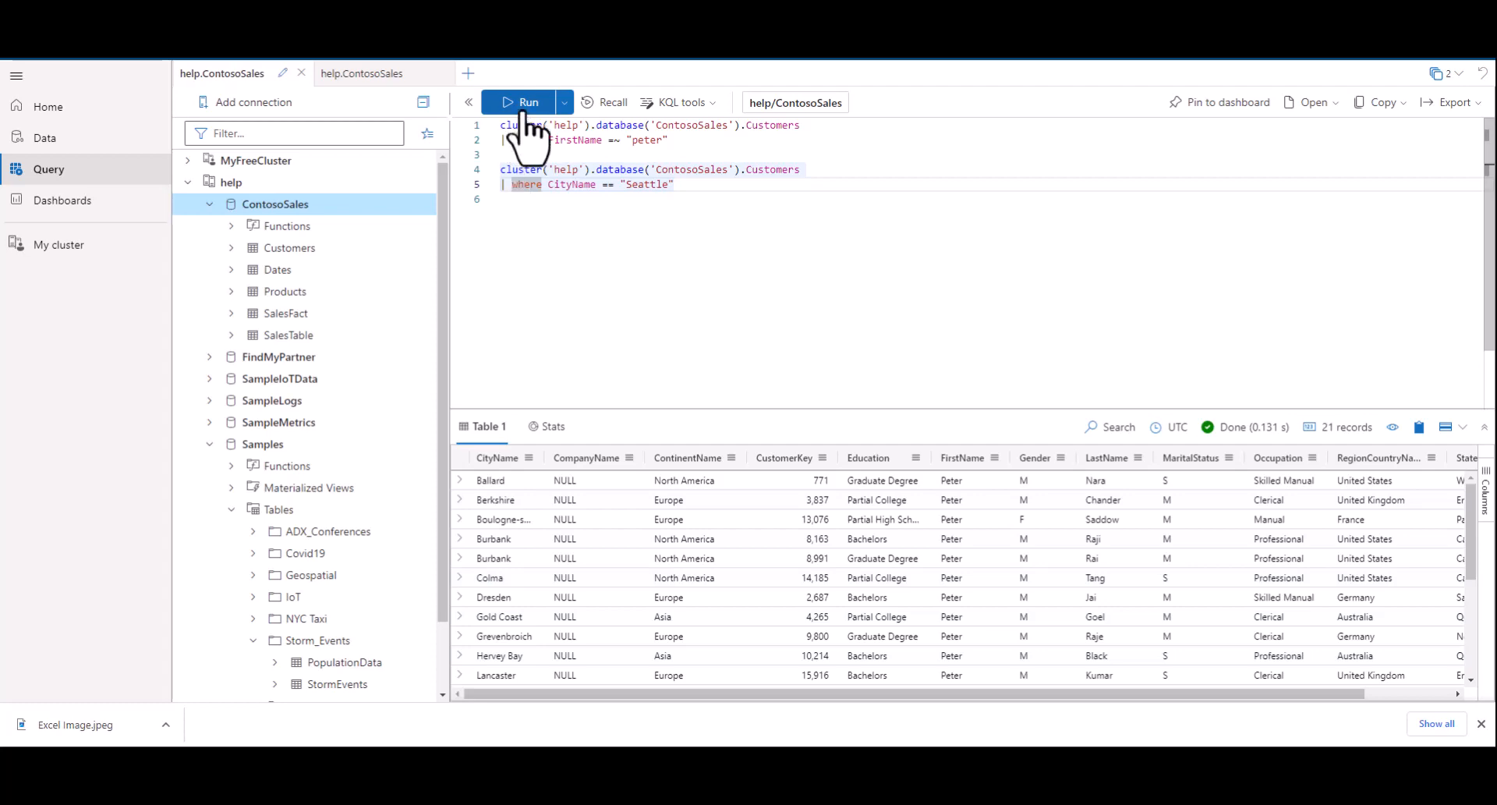
Run the Seattle query and the peter query separately, then start a third query tab.
left_click(527, 102)
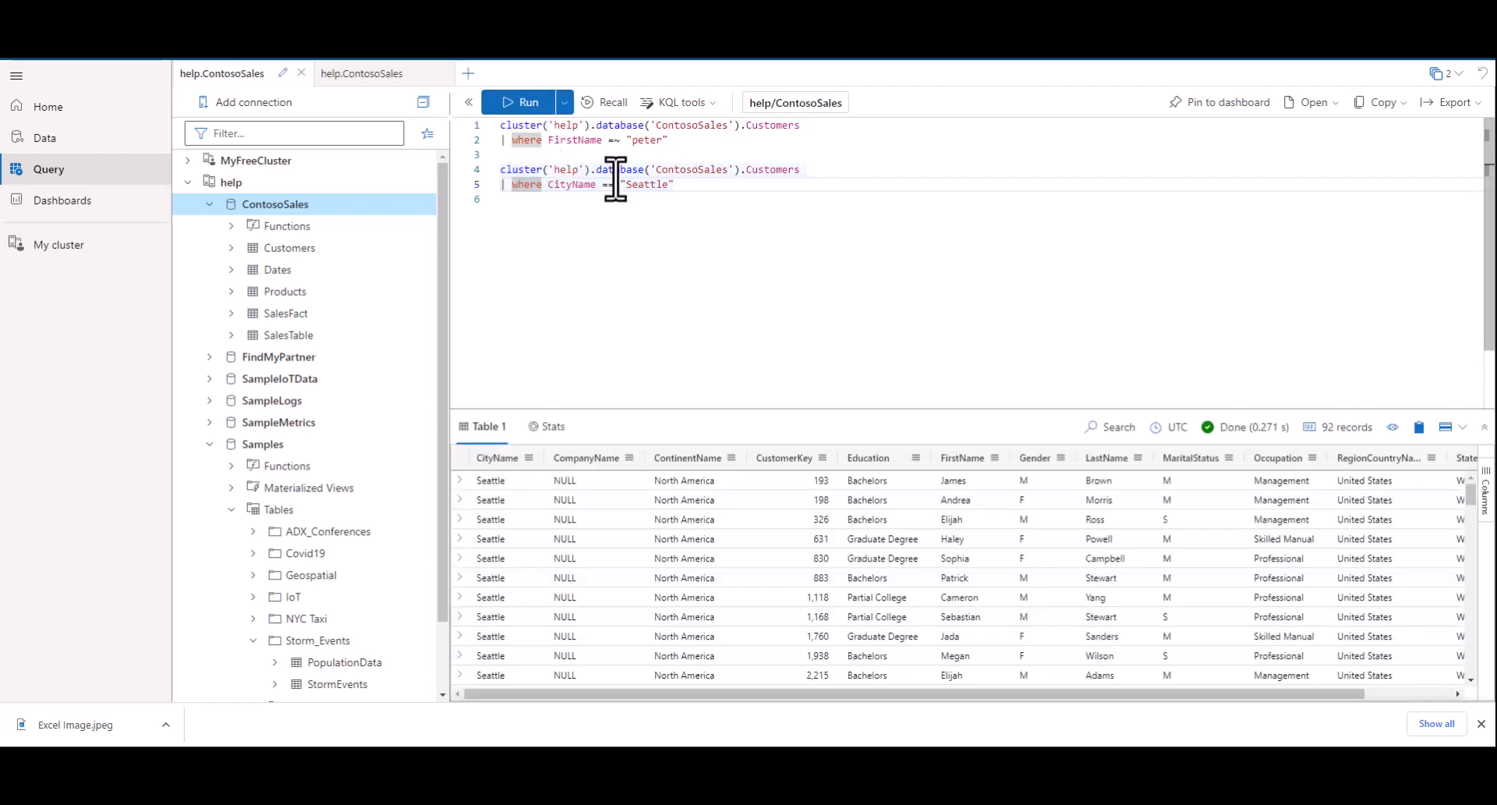
mouse_move(826, 248)
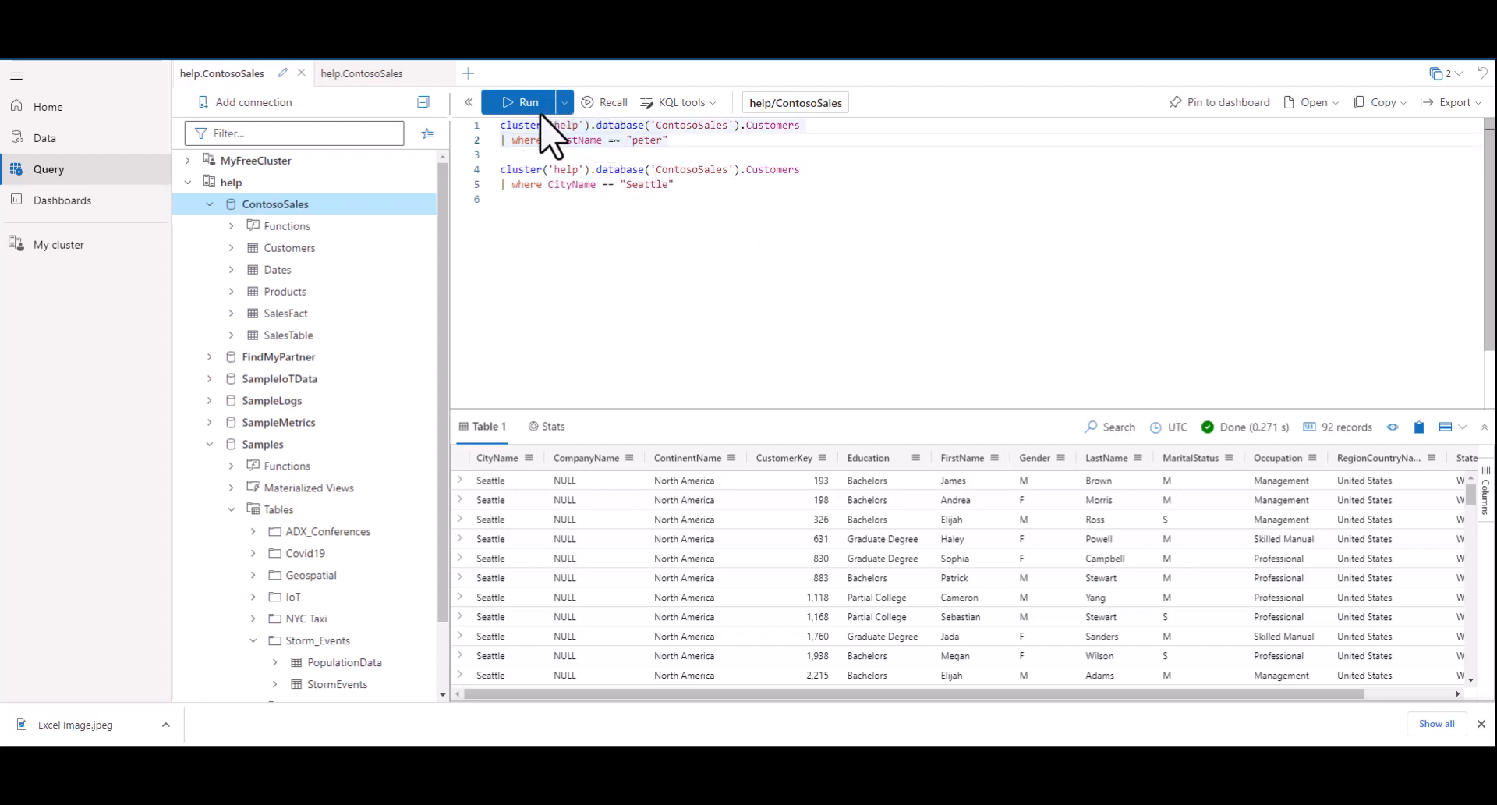
left_click(528, 102)
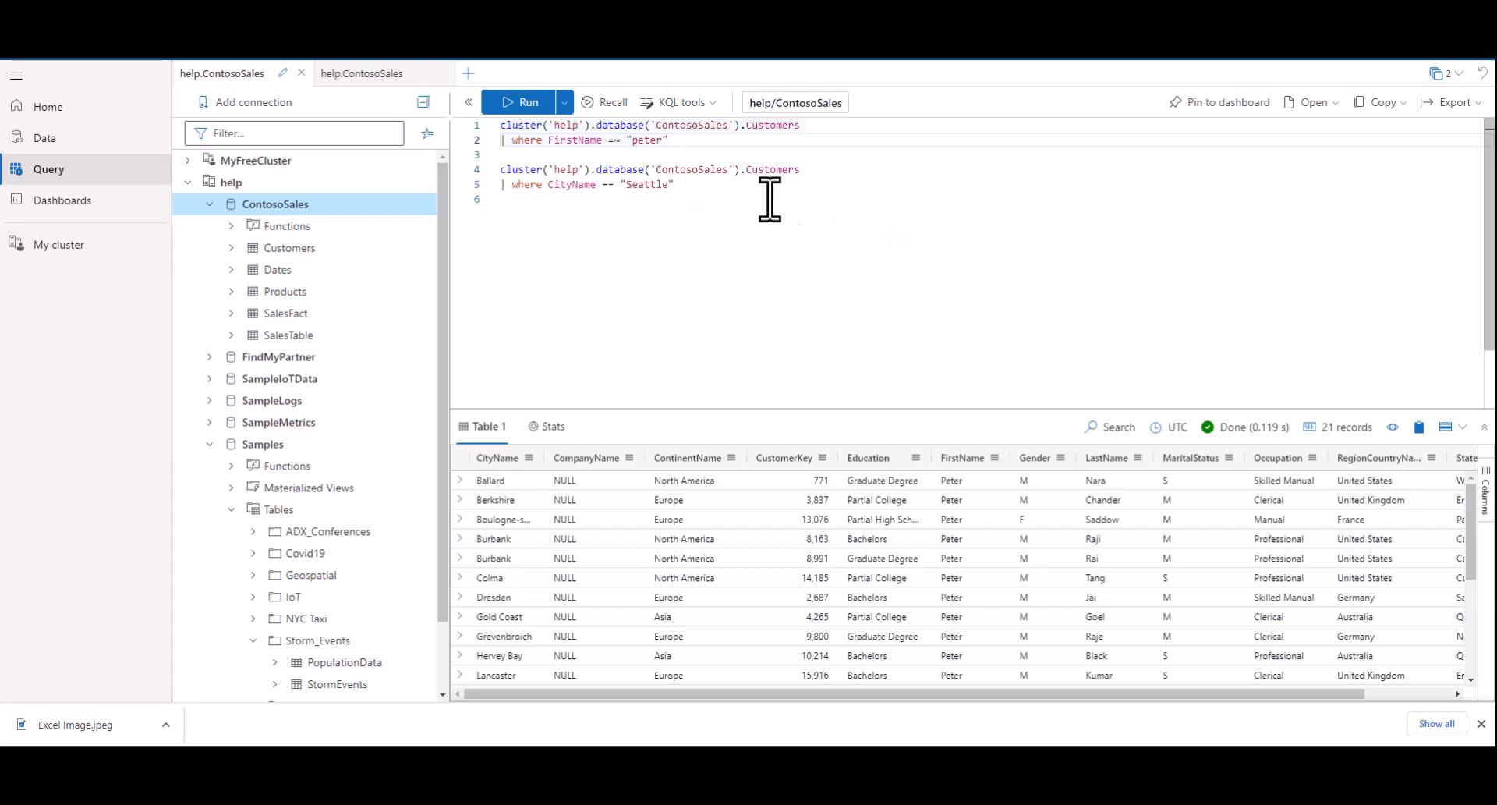
left_click(606, 73)
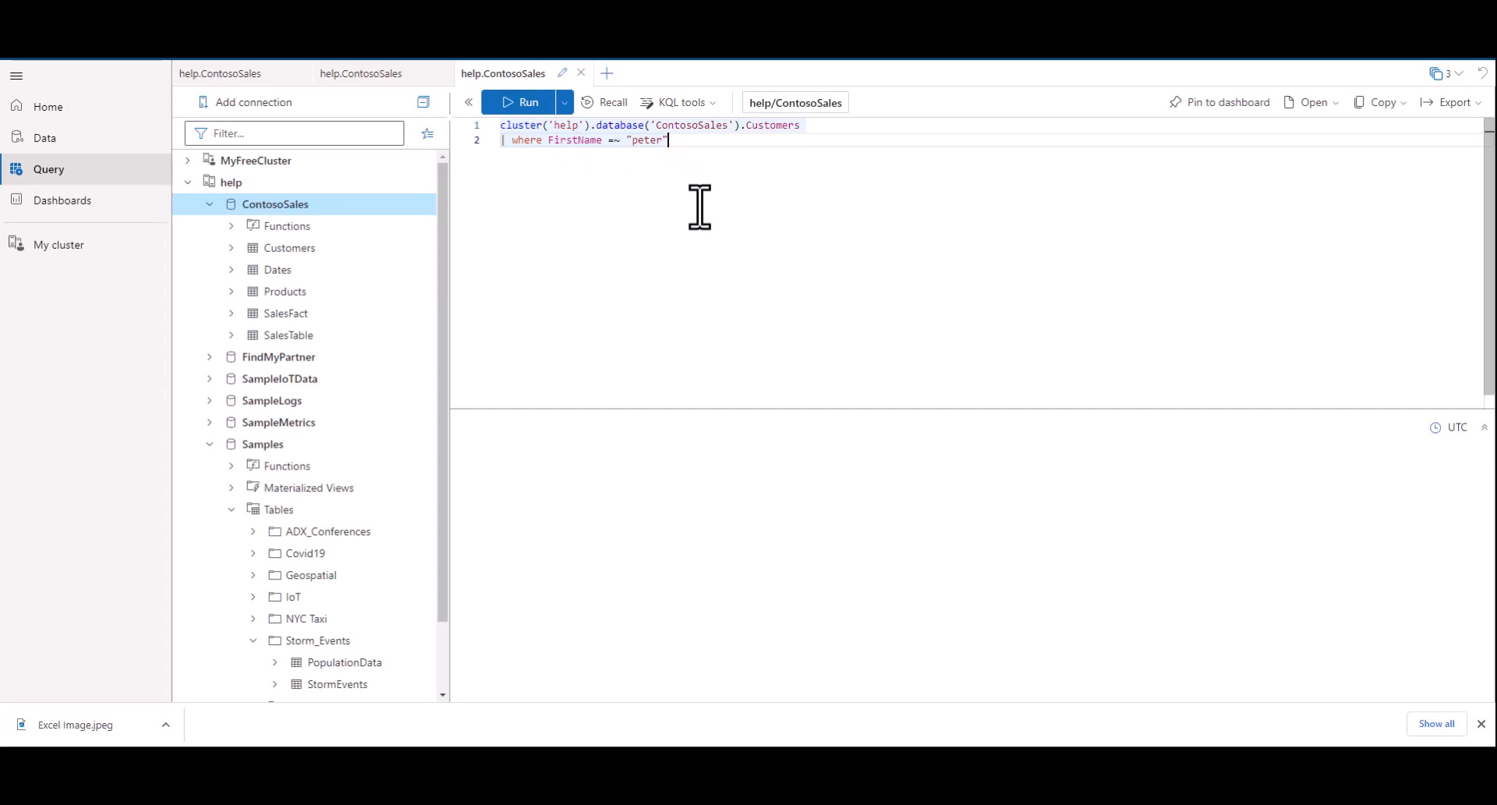
Run the third tab's peter query capped with take 10.
left_click(521, 101)
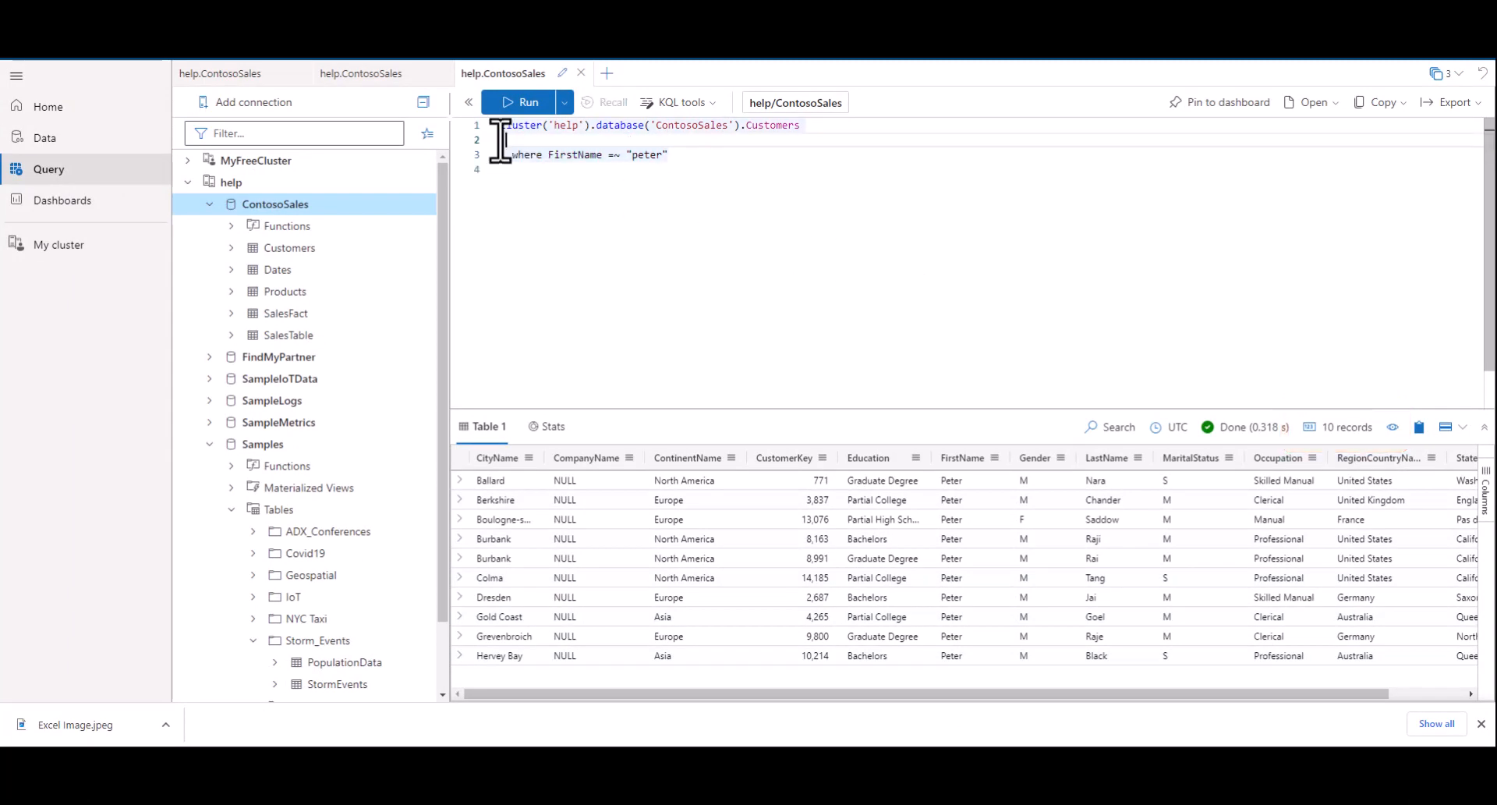
Run the query with take 10 placed before the where filter, returning ten mixed-name customers.
type("take")
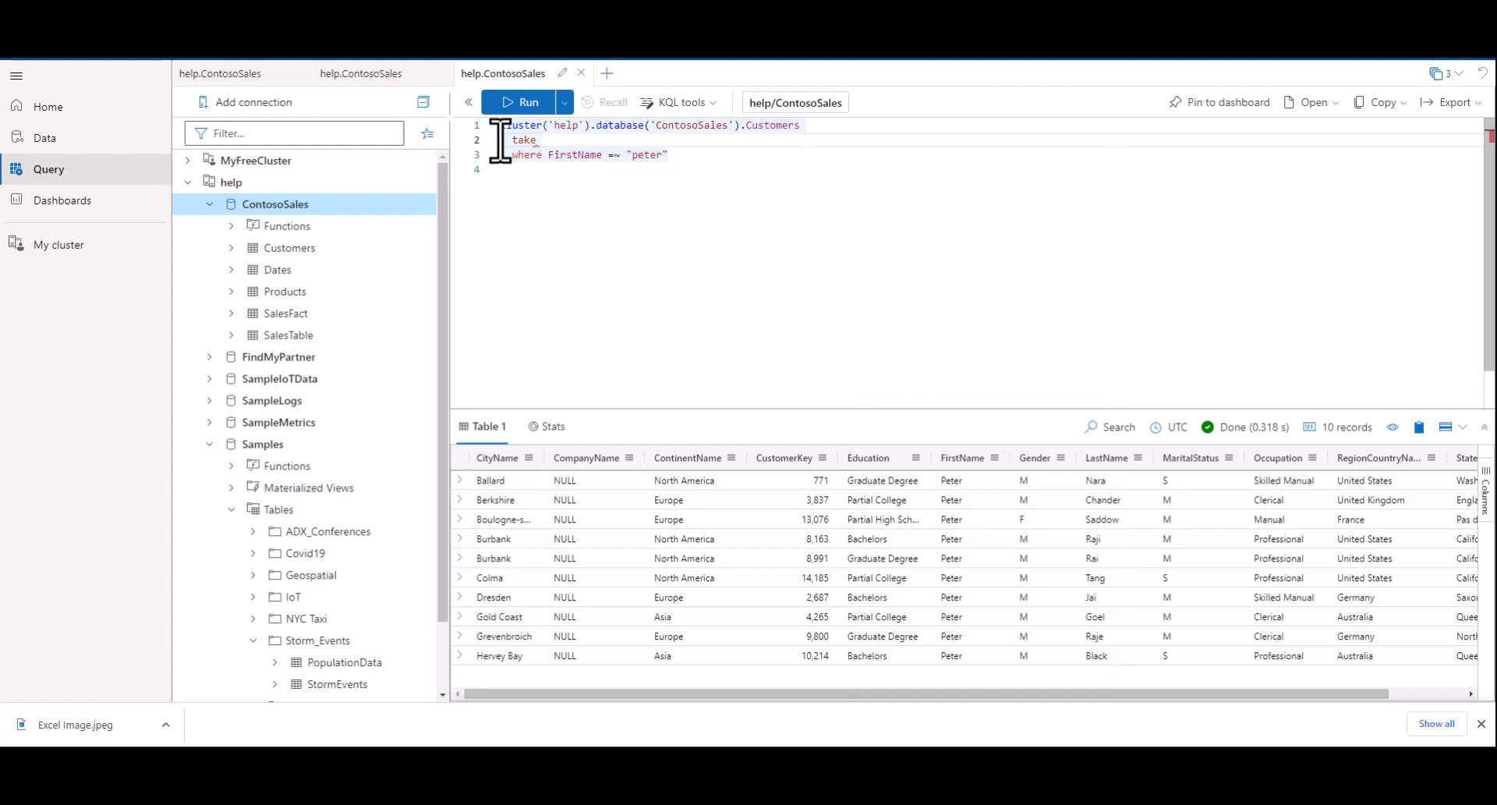
type("10")
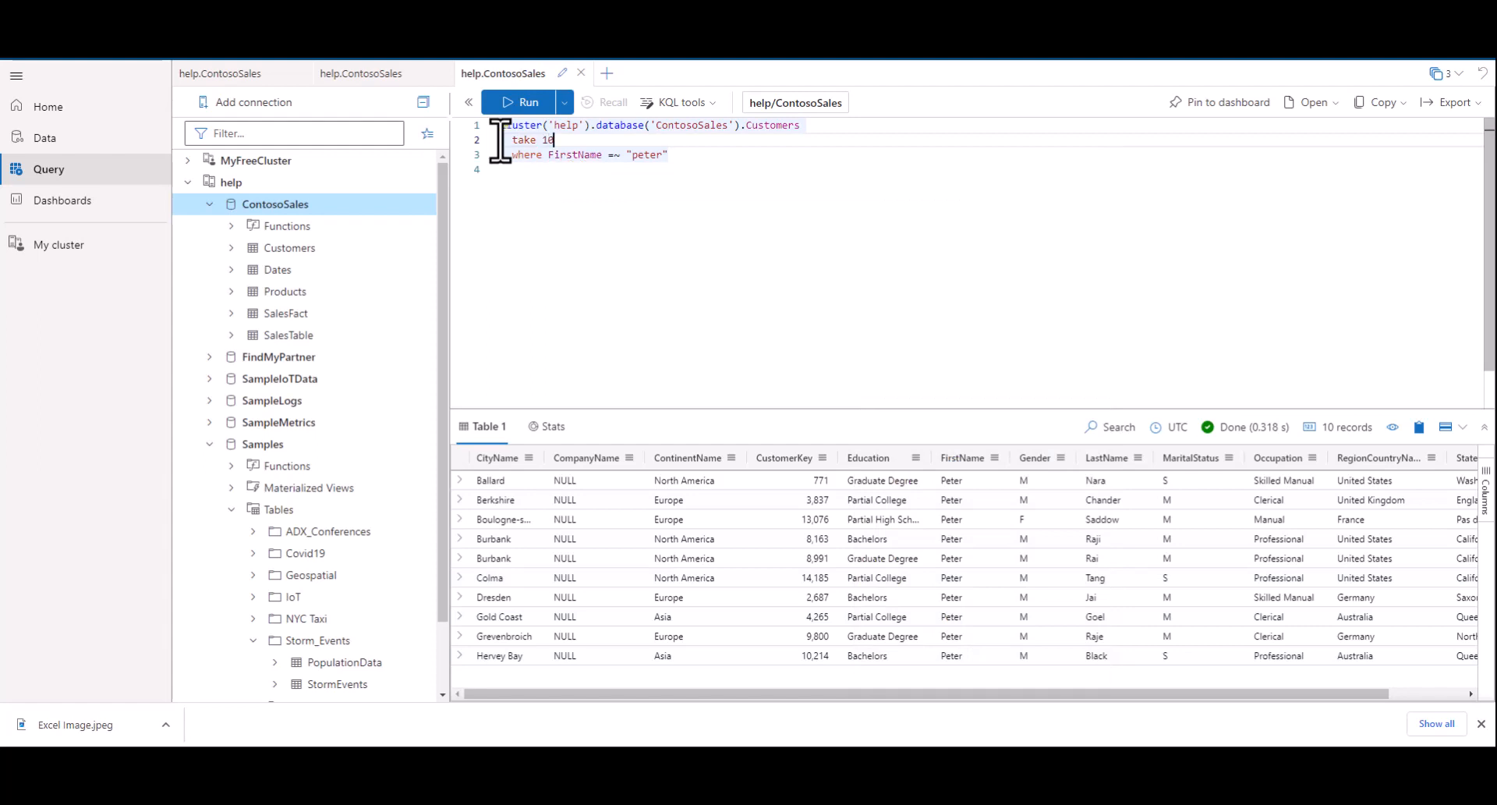
left_click(528, 101)
type("| where FirstName == '")
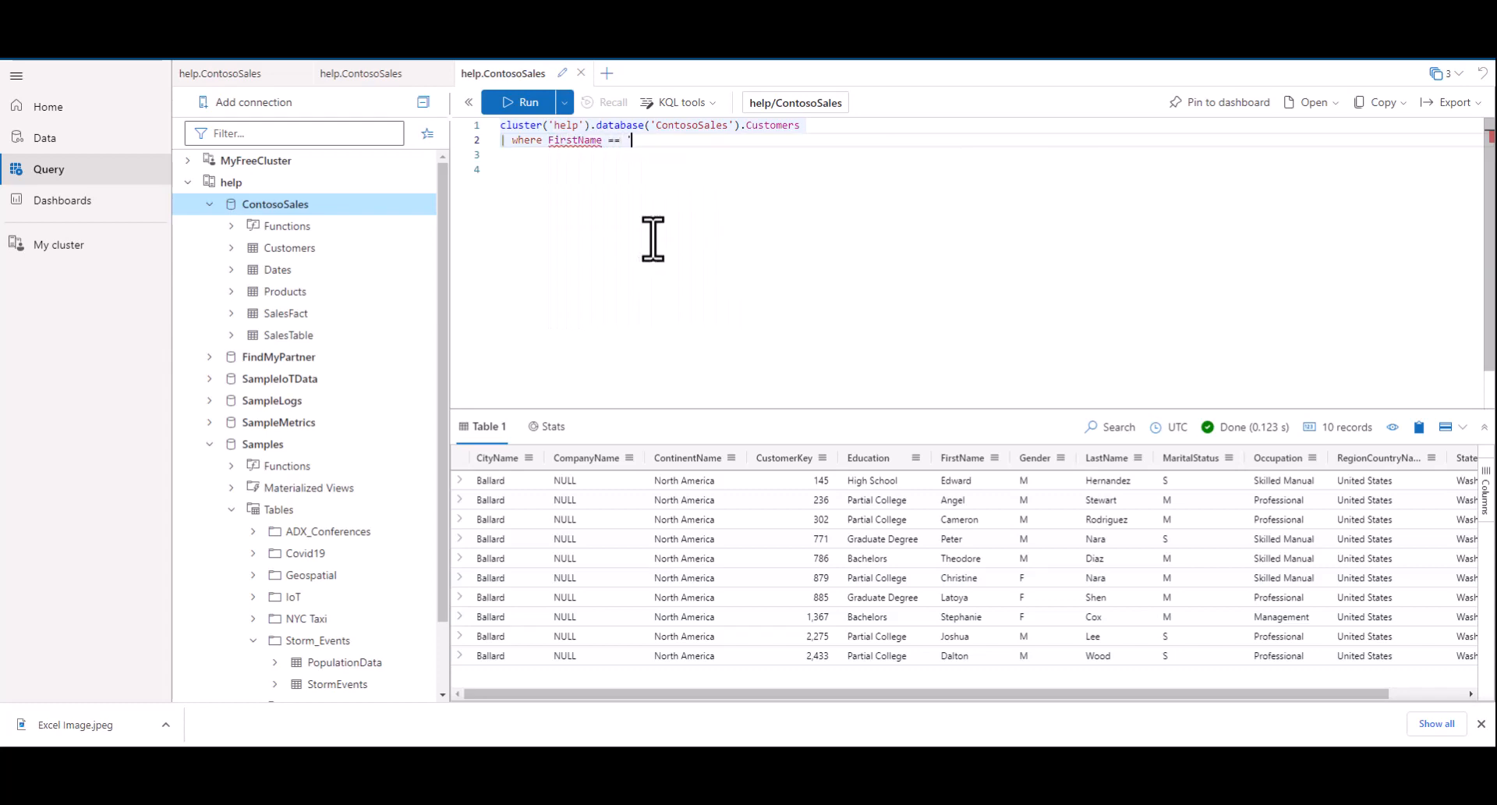
Run the Customers query filtered on FirstName == 'Paul'.
type("Paul'")
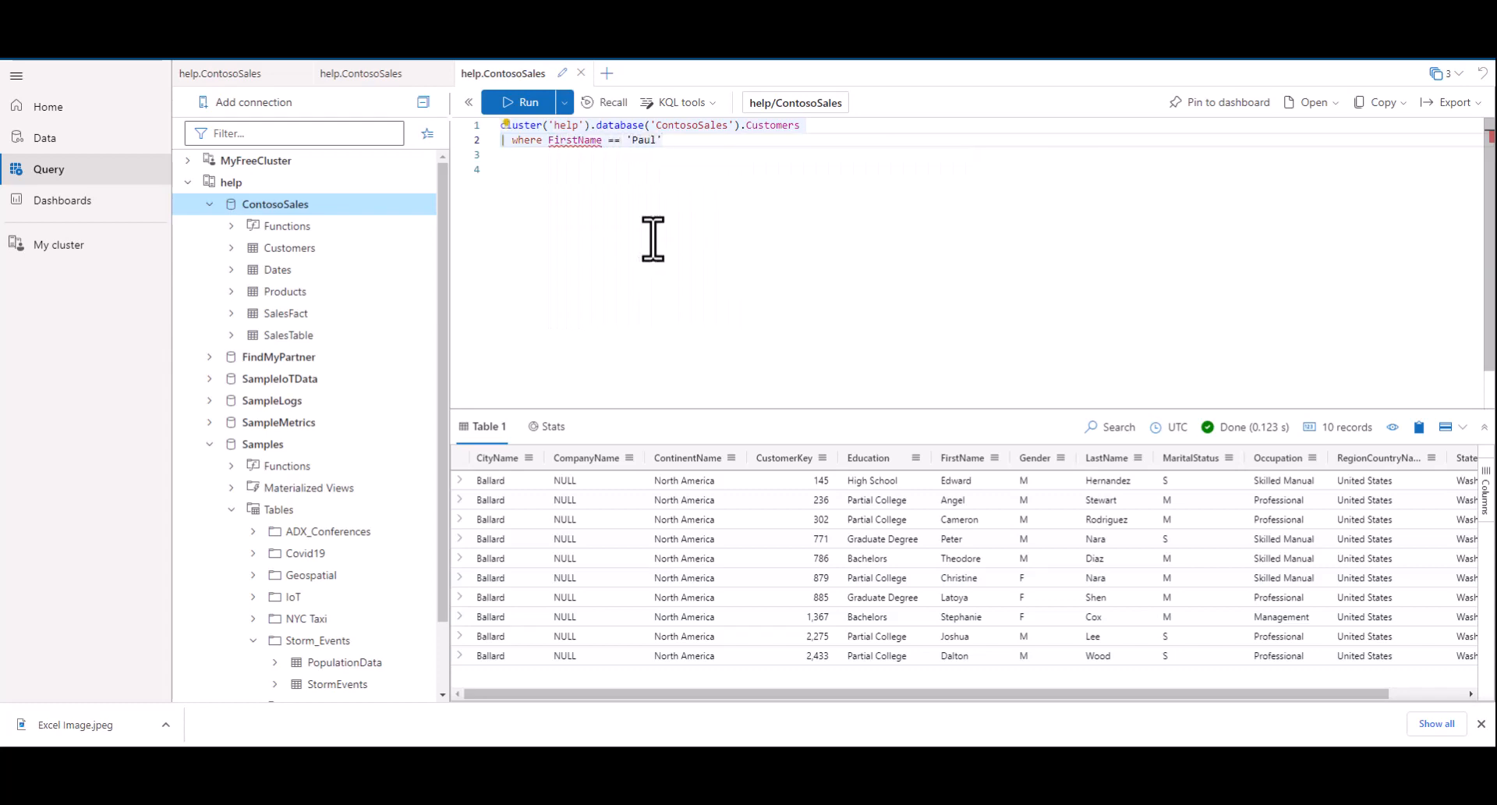
left_click(521, 102)
type("|")
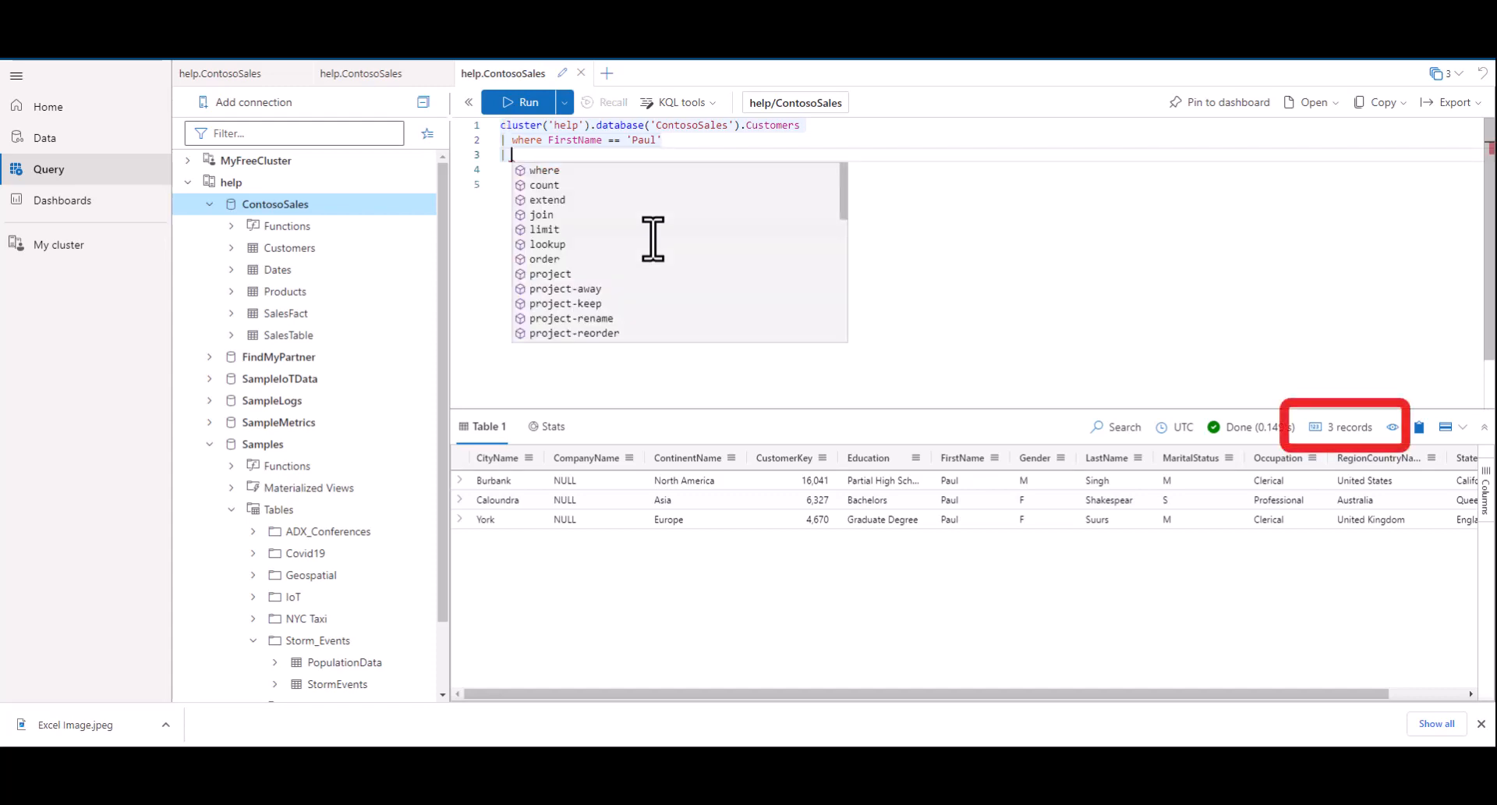
Add take 10 after the Paul filter and run it, returning three Paul records.
type("take")
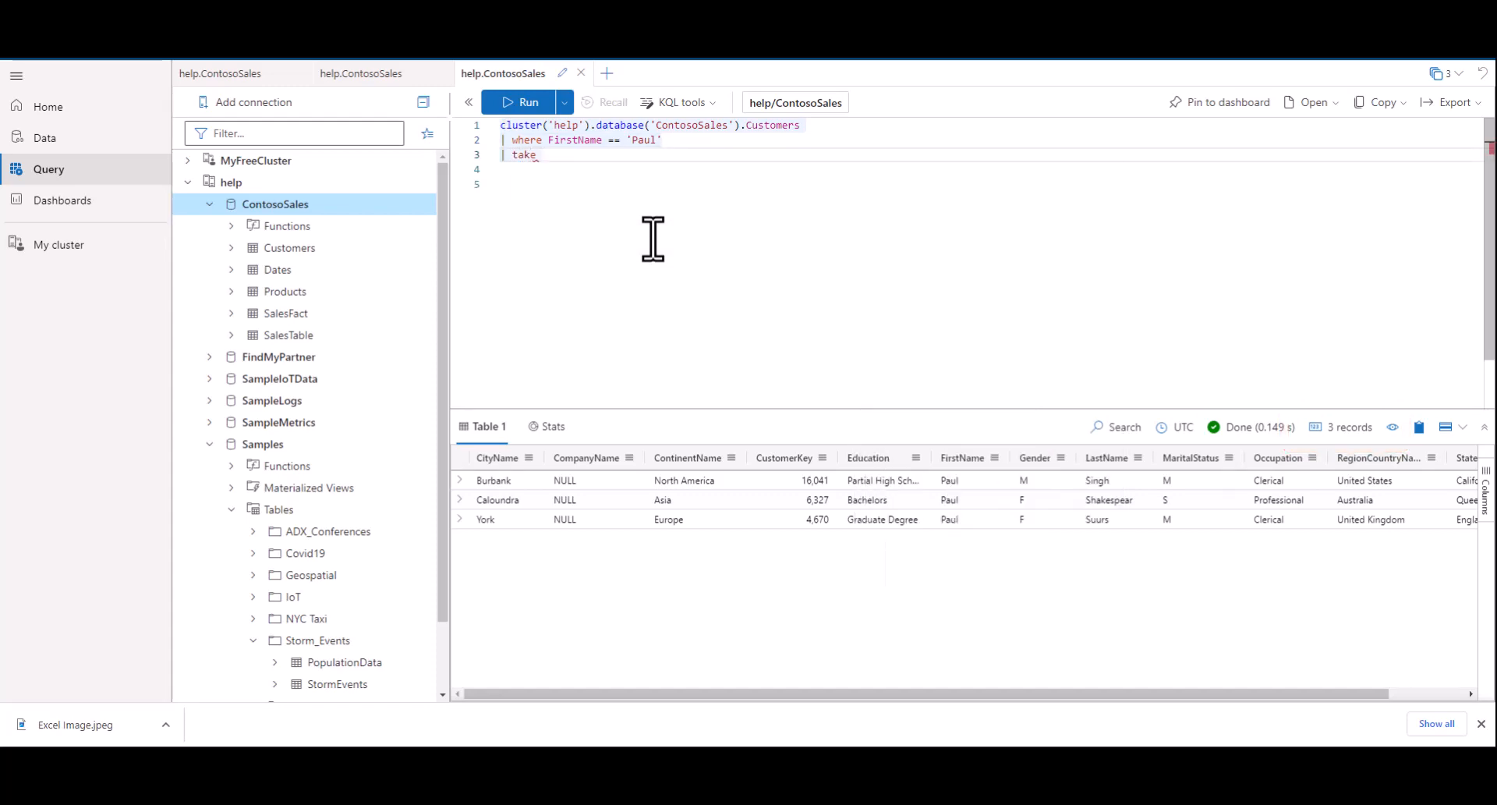
type("10")
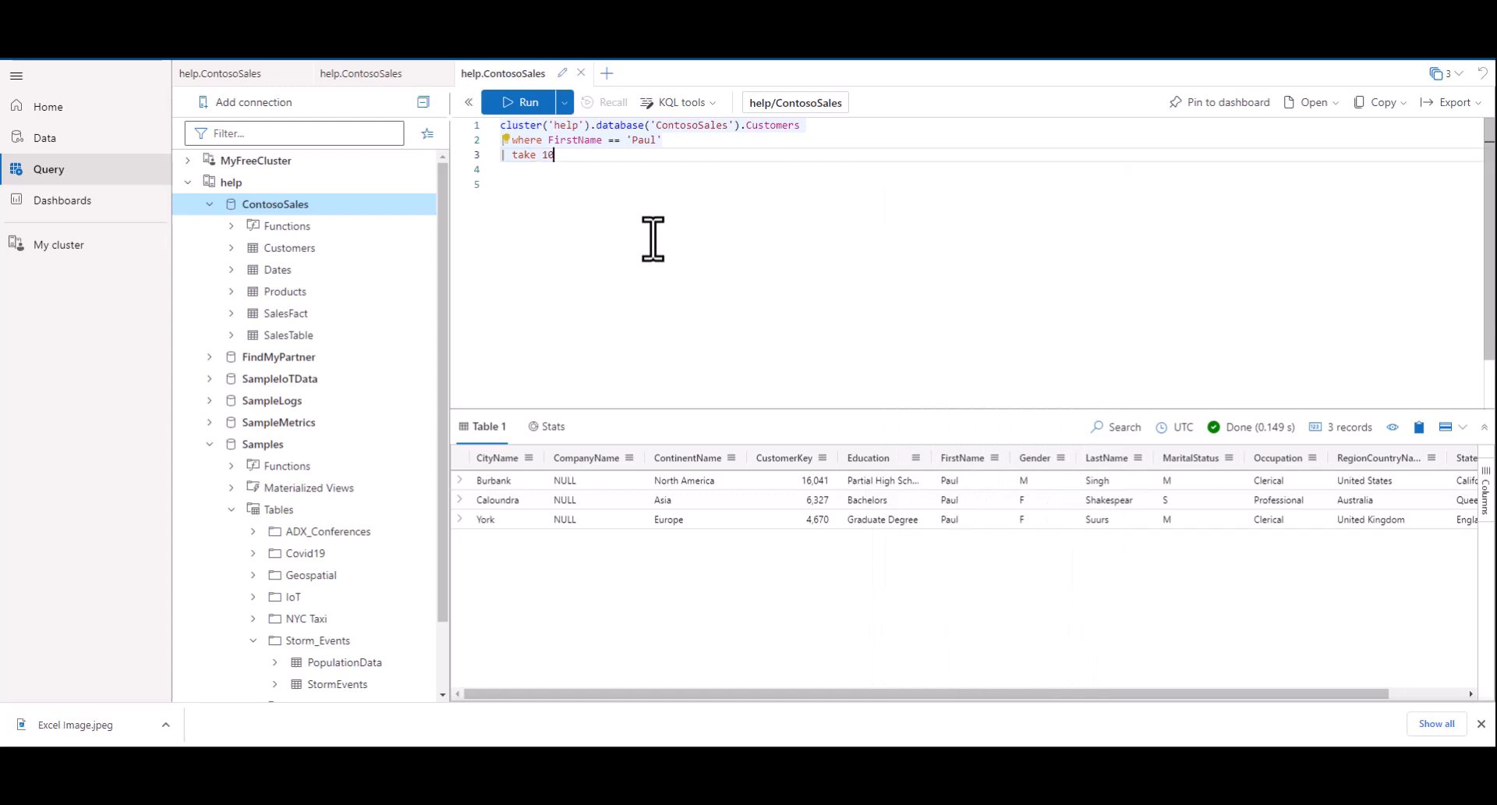
left_click(521, 101)
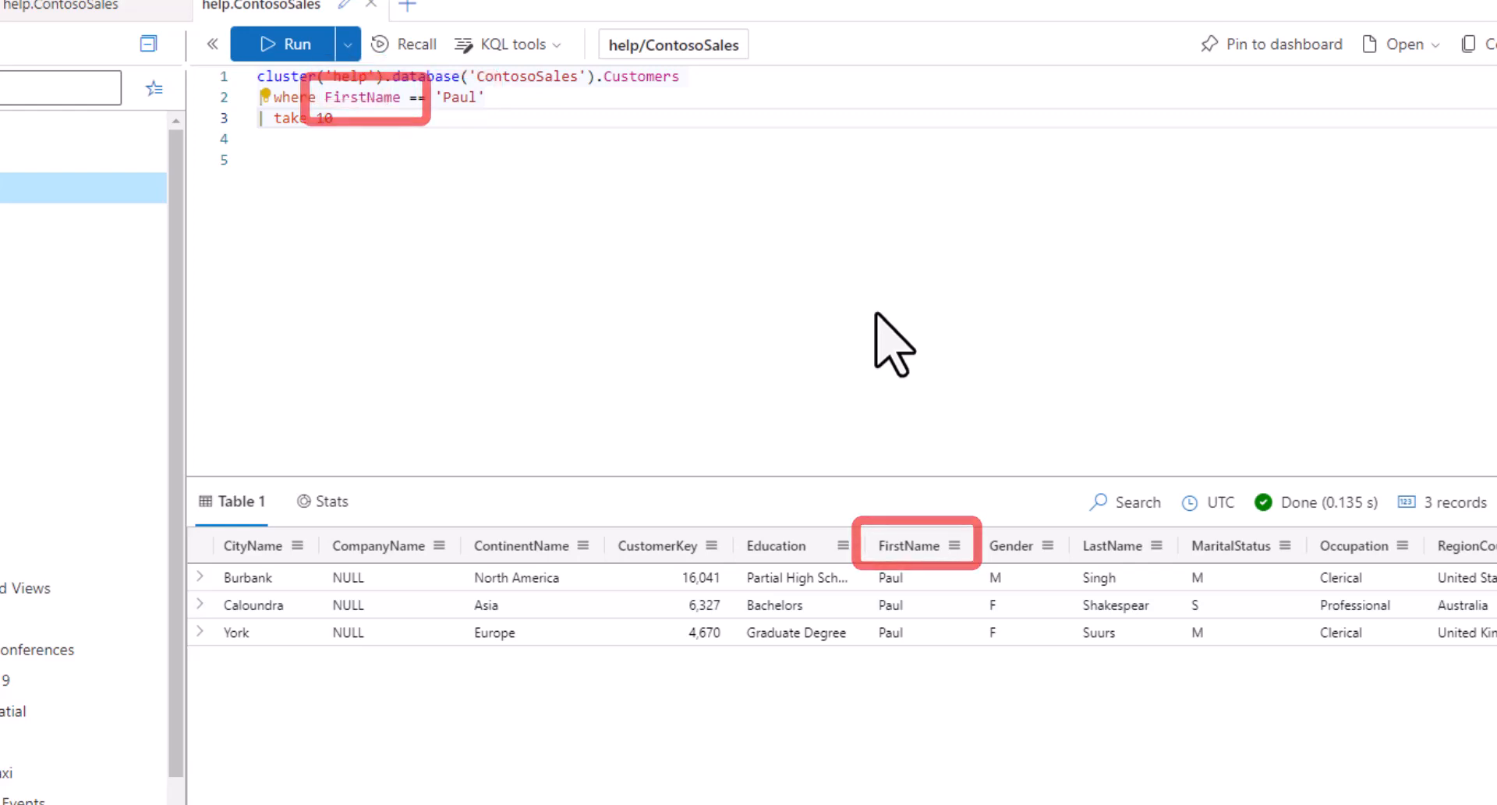
Run the let/pack_array join of Peter customers with April 2007 SalesFact, returning 75 rows.
left_click(529, 102)
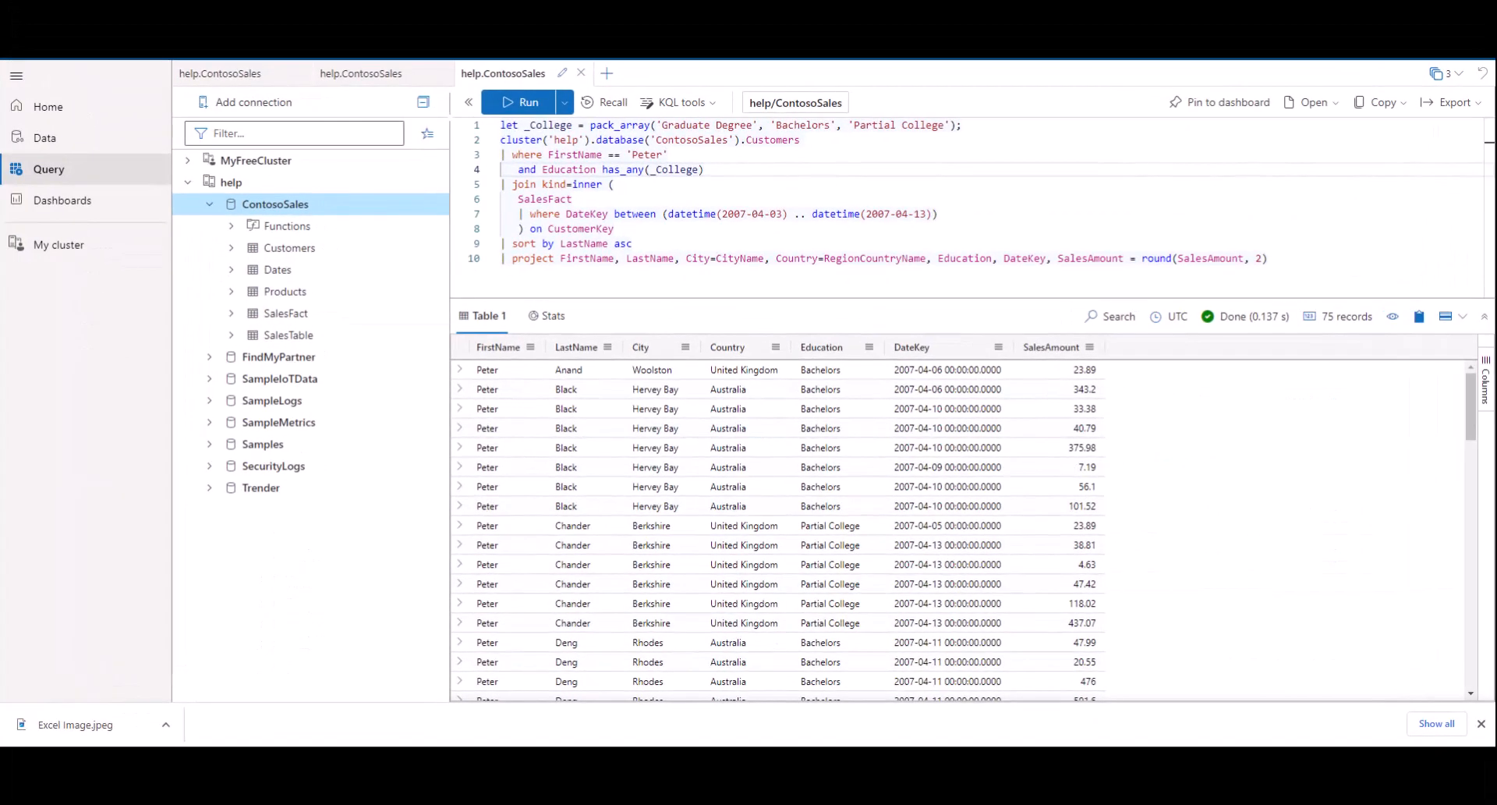